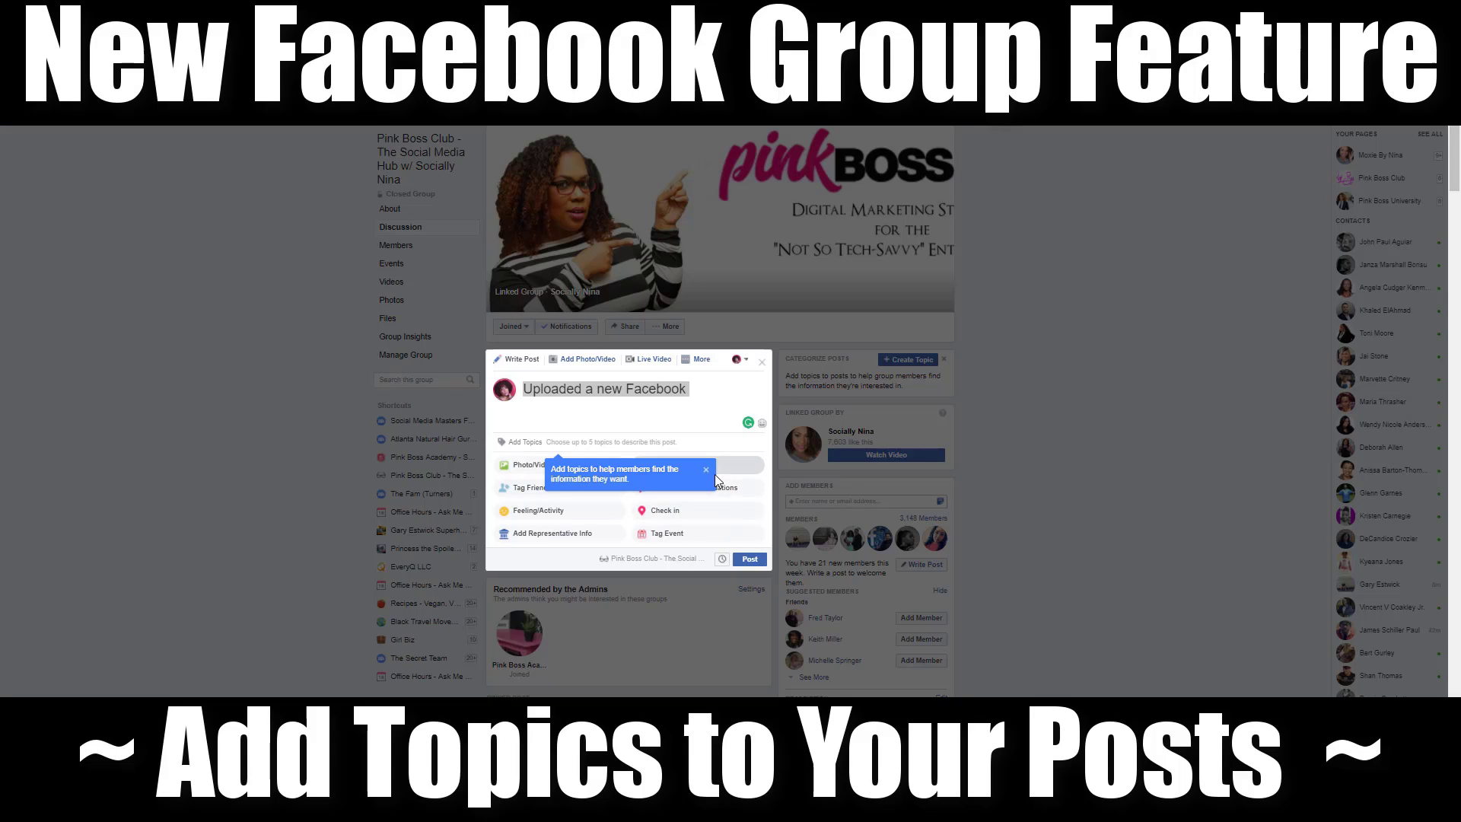
mouse_move(706, 470)
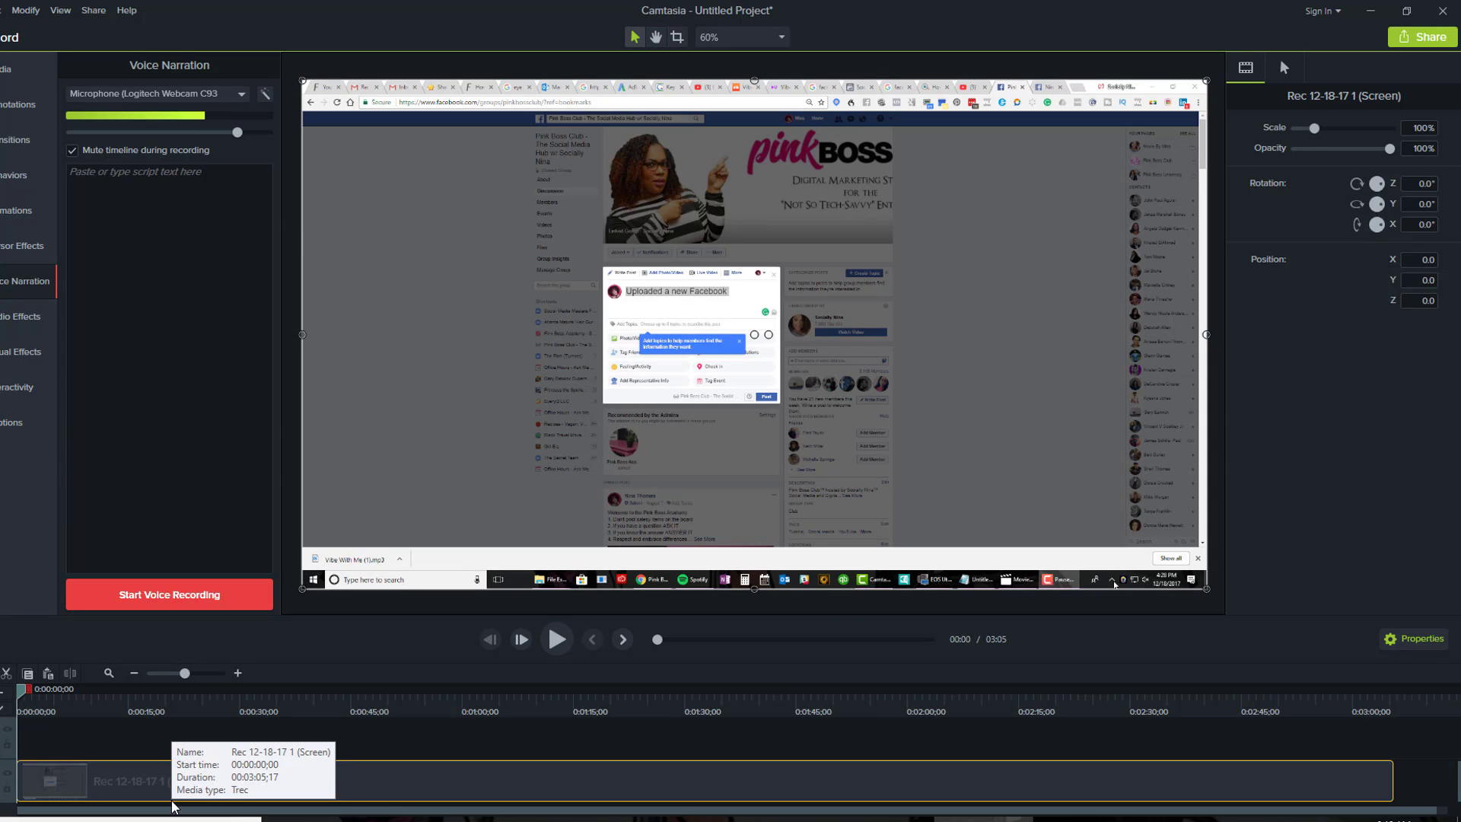
mouse_move(493, 262)
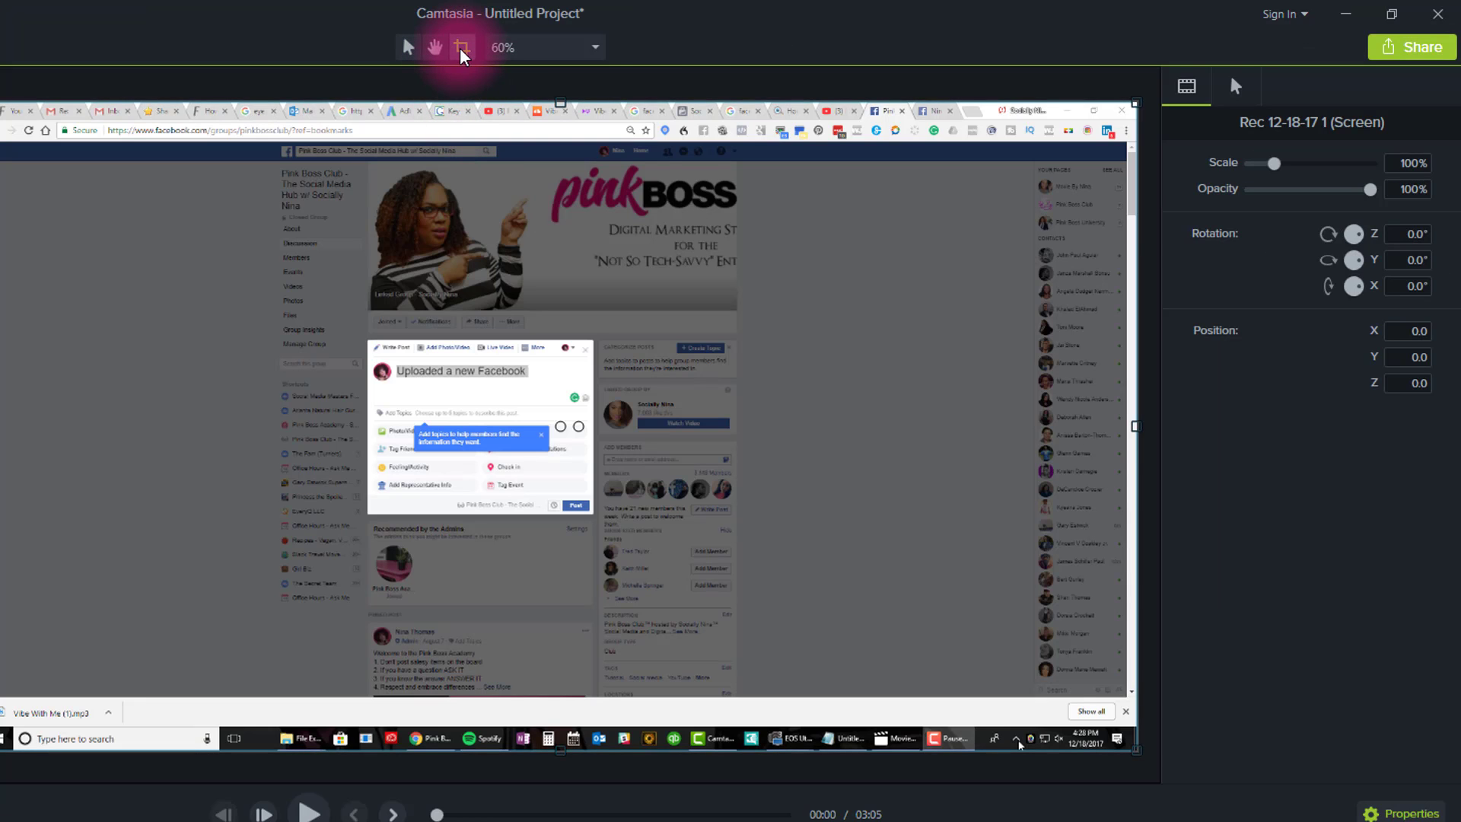
mouse_move(463, 47)
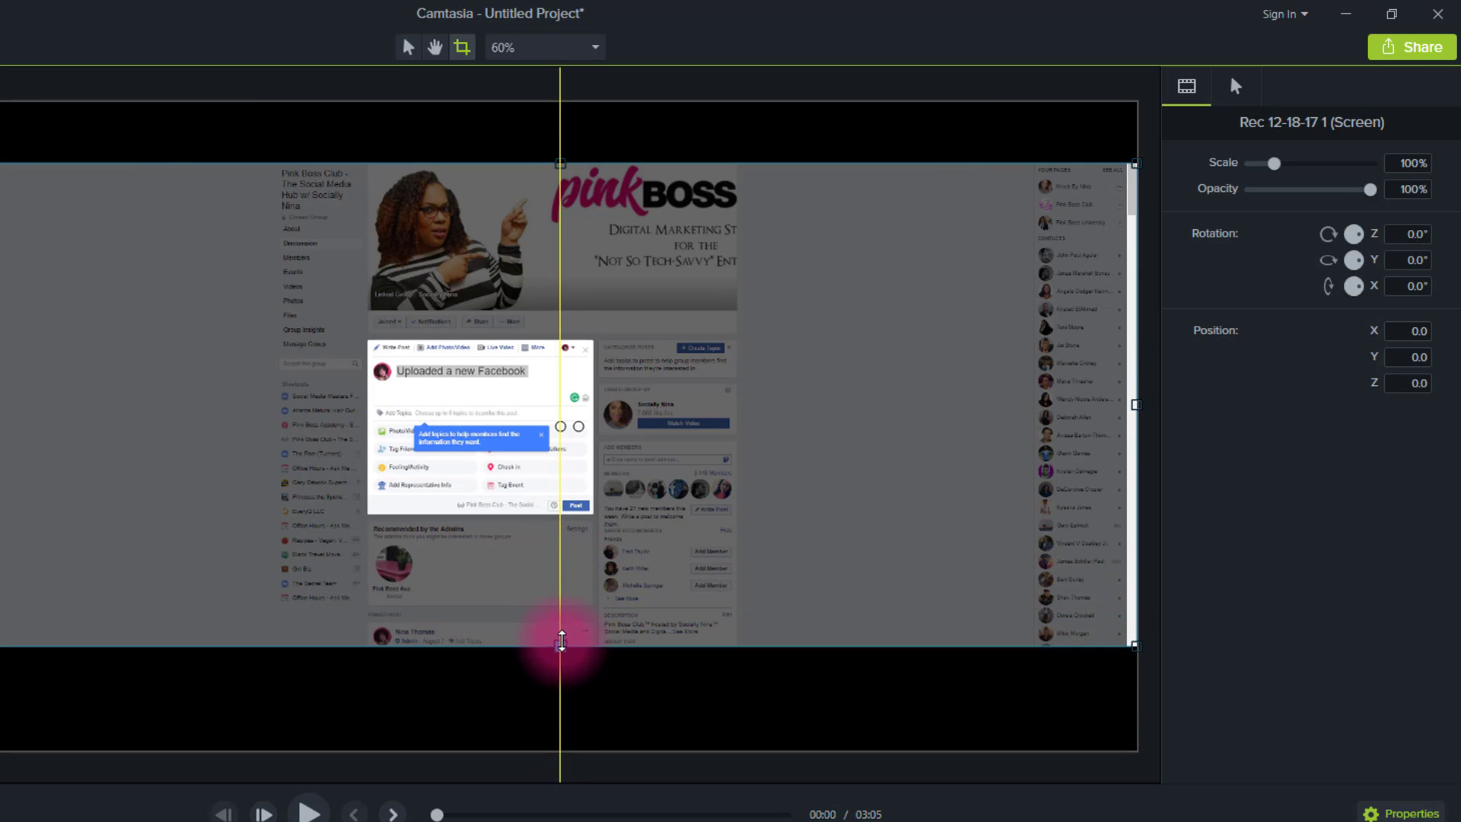
Crop the taskbar off the bottom of the Facebook recording.
drag(560, 642, 560, 613)
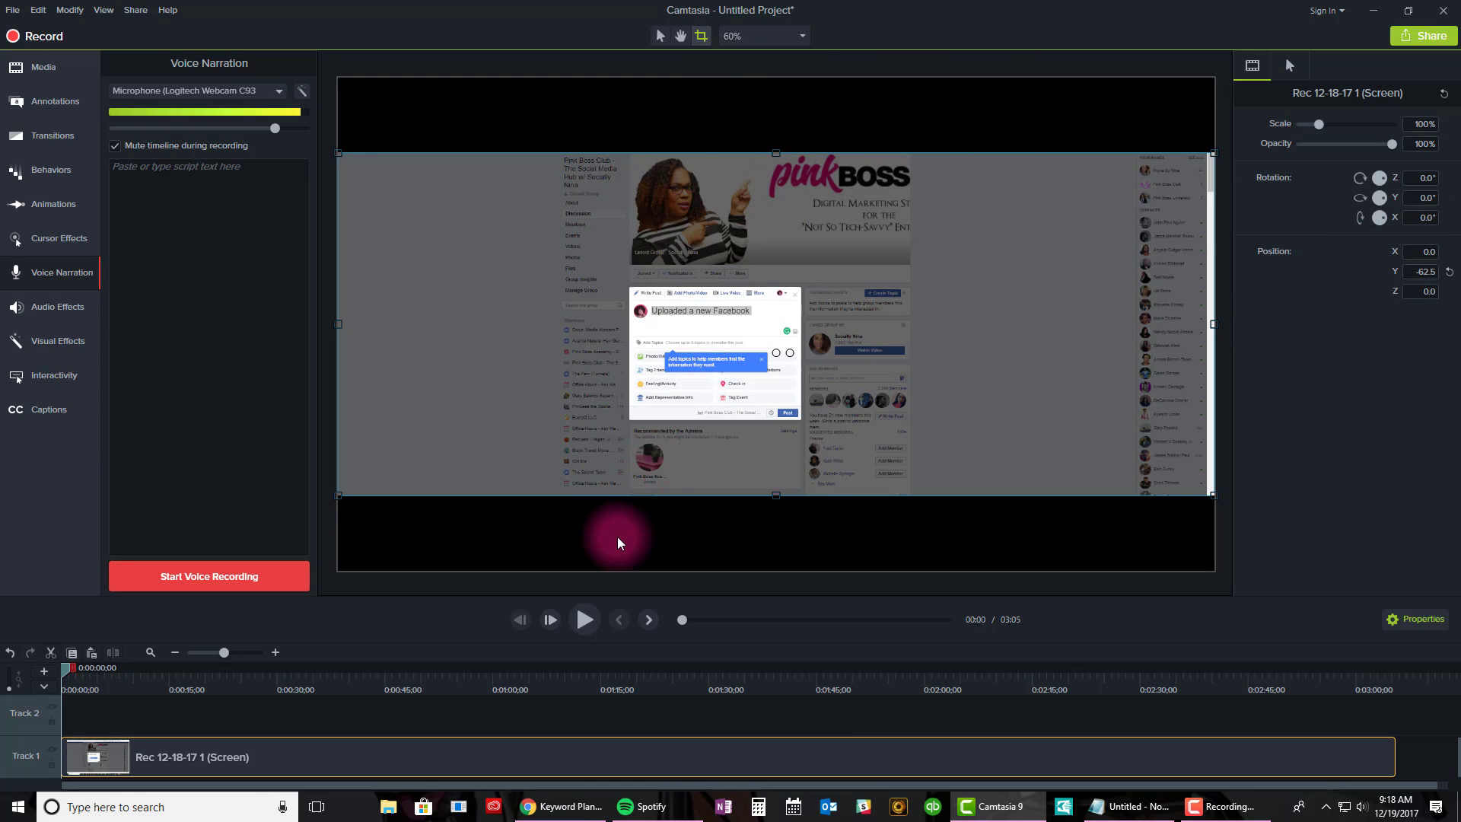
Preview the recording and jump to around 1:26 to find the footage to remove.
click(584, 618)
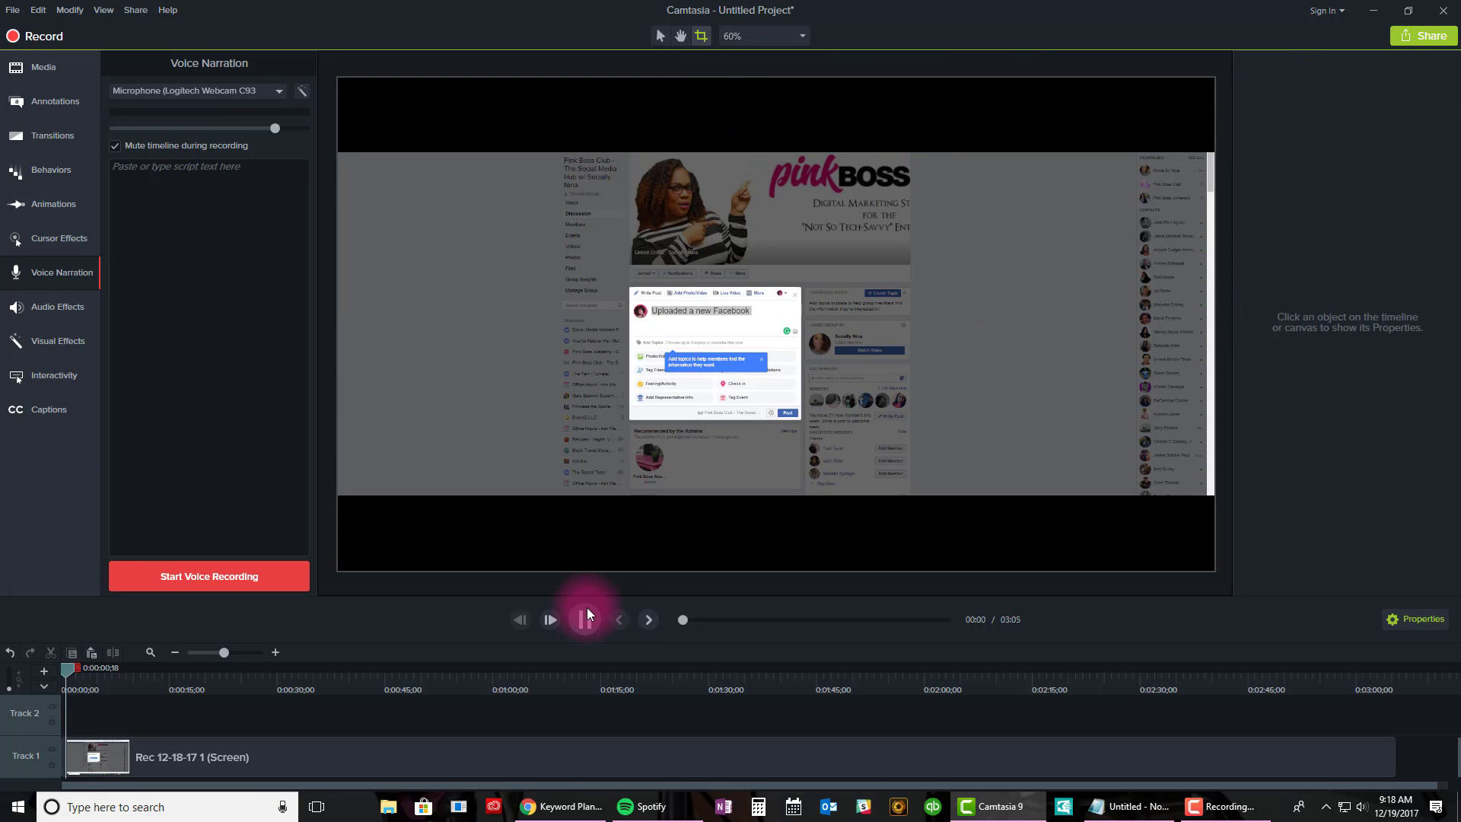
click(549, 620)
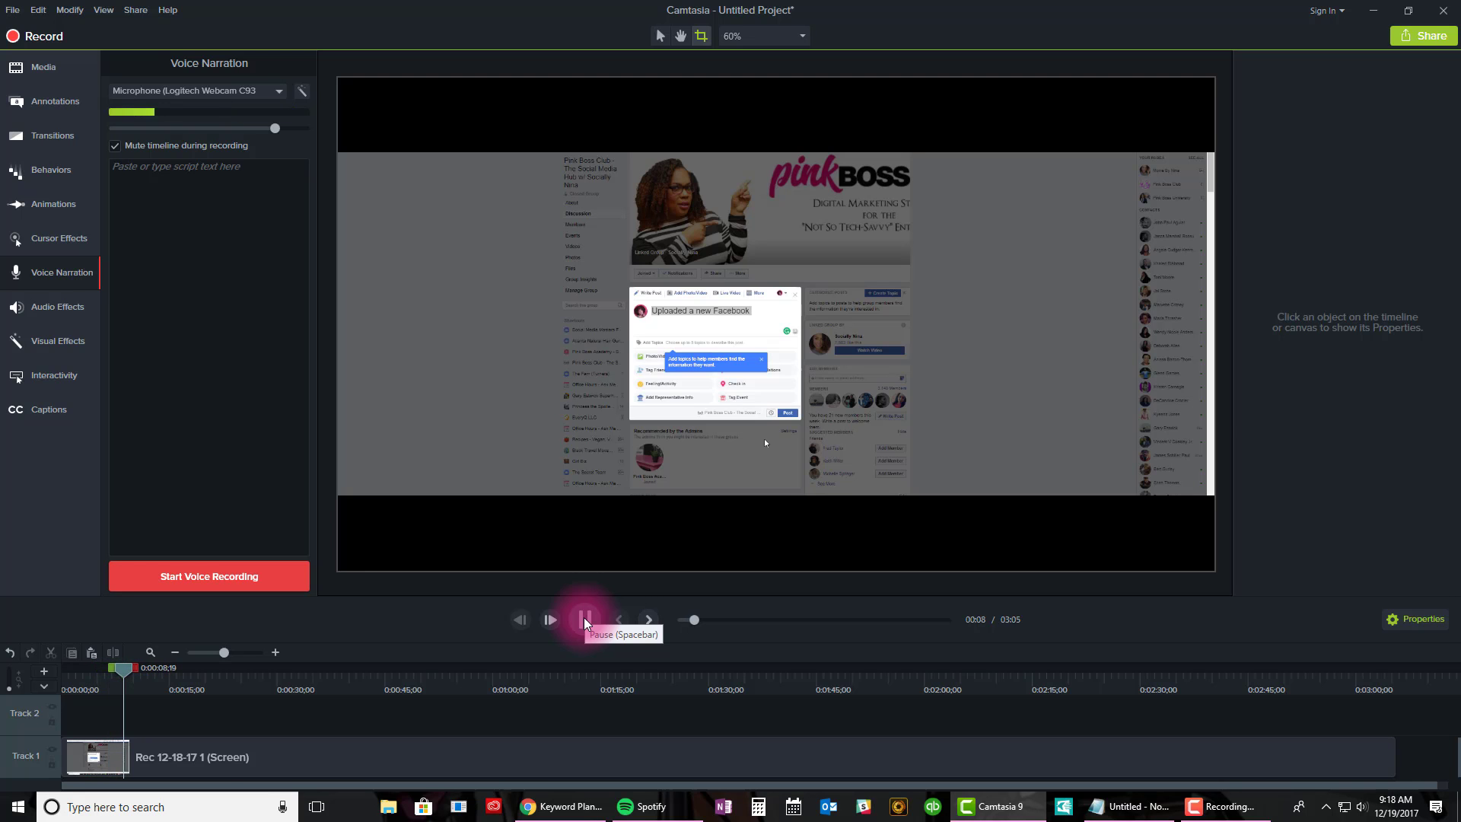
click(584, 619)
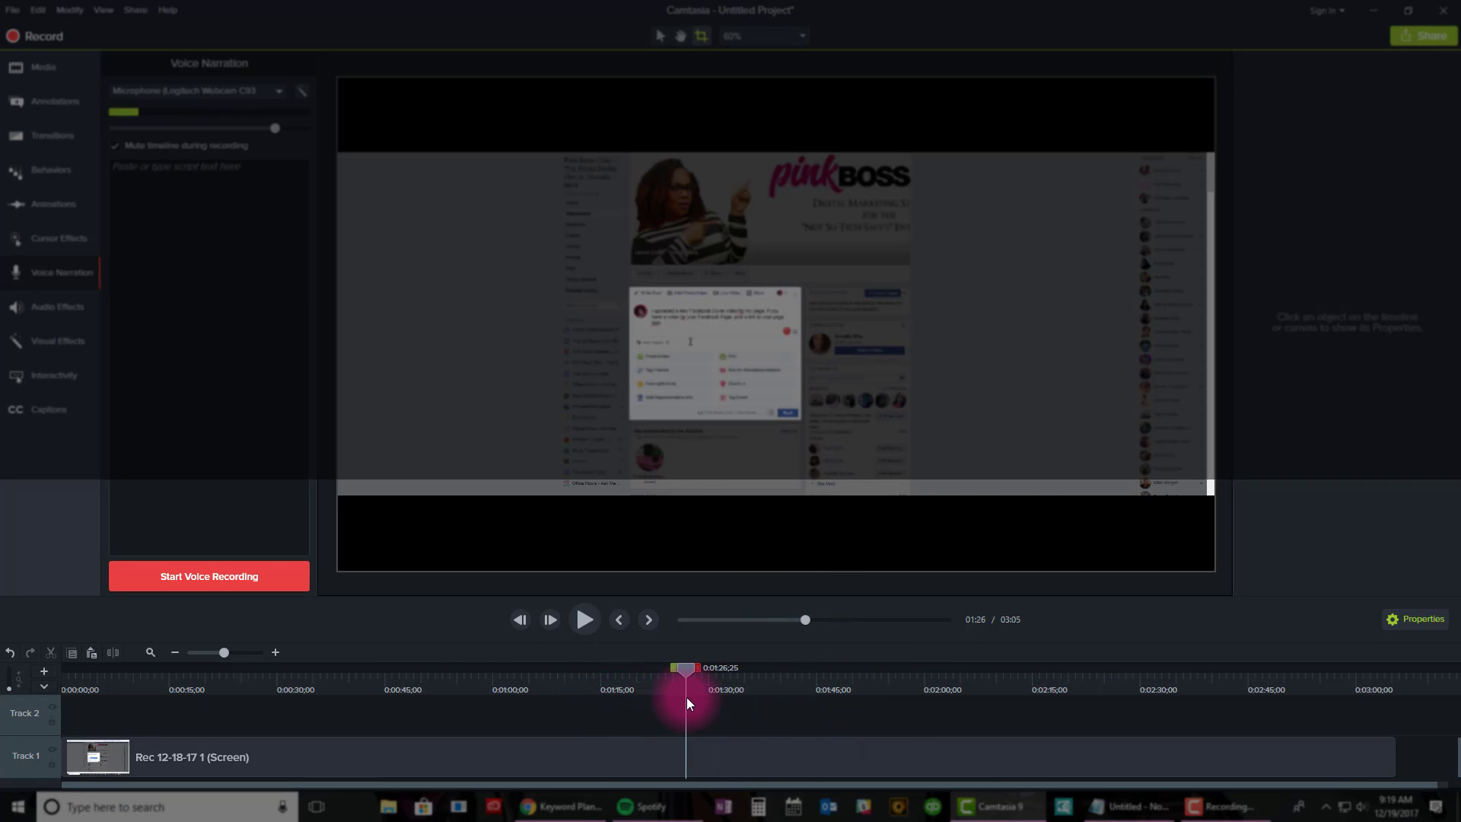
drag(686, 671, 735, 671)
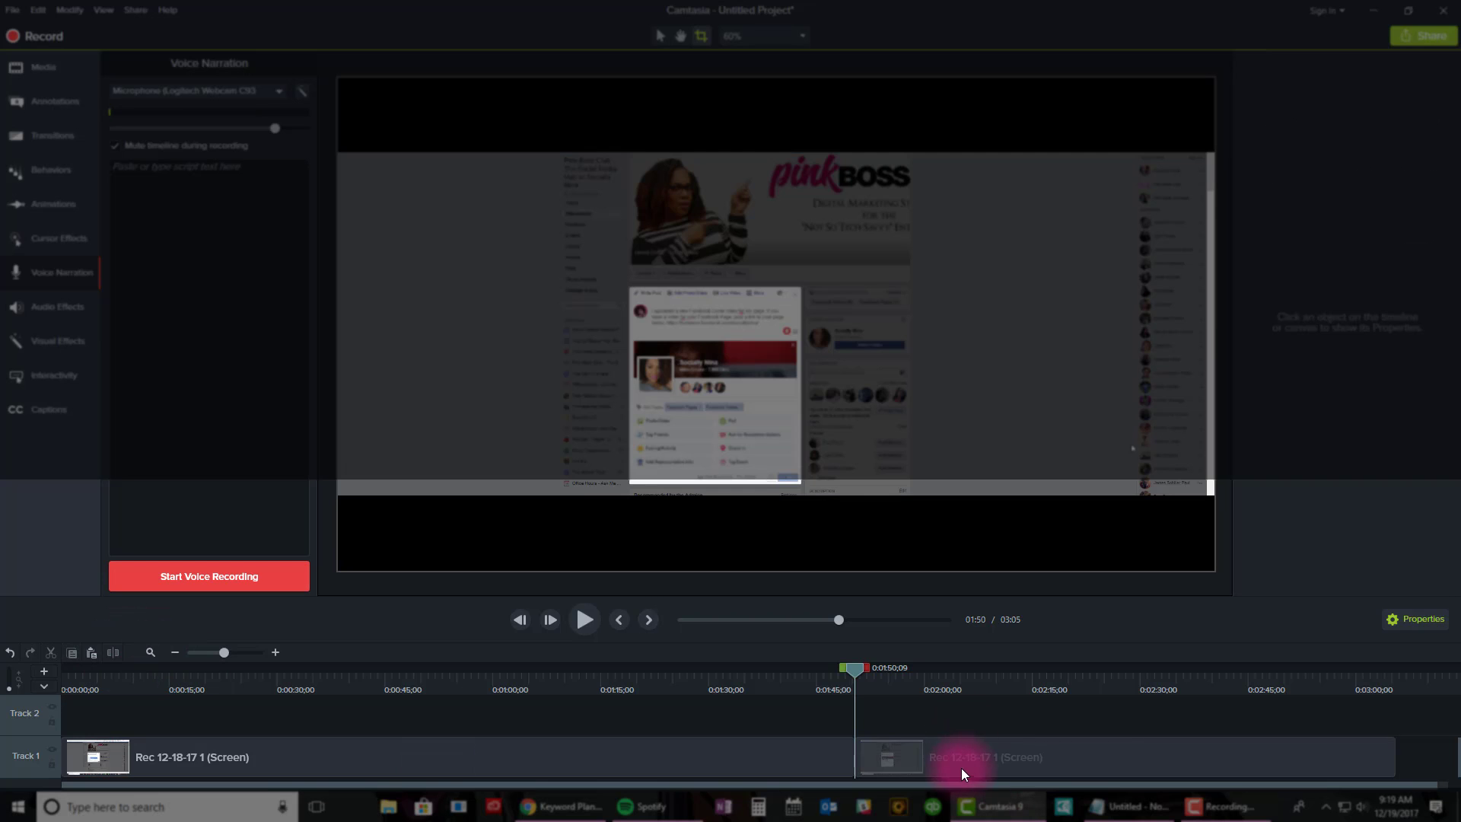
Select the later clip and mark the span of unwanted footage for removal.
click(983, 756)
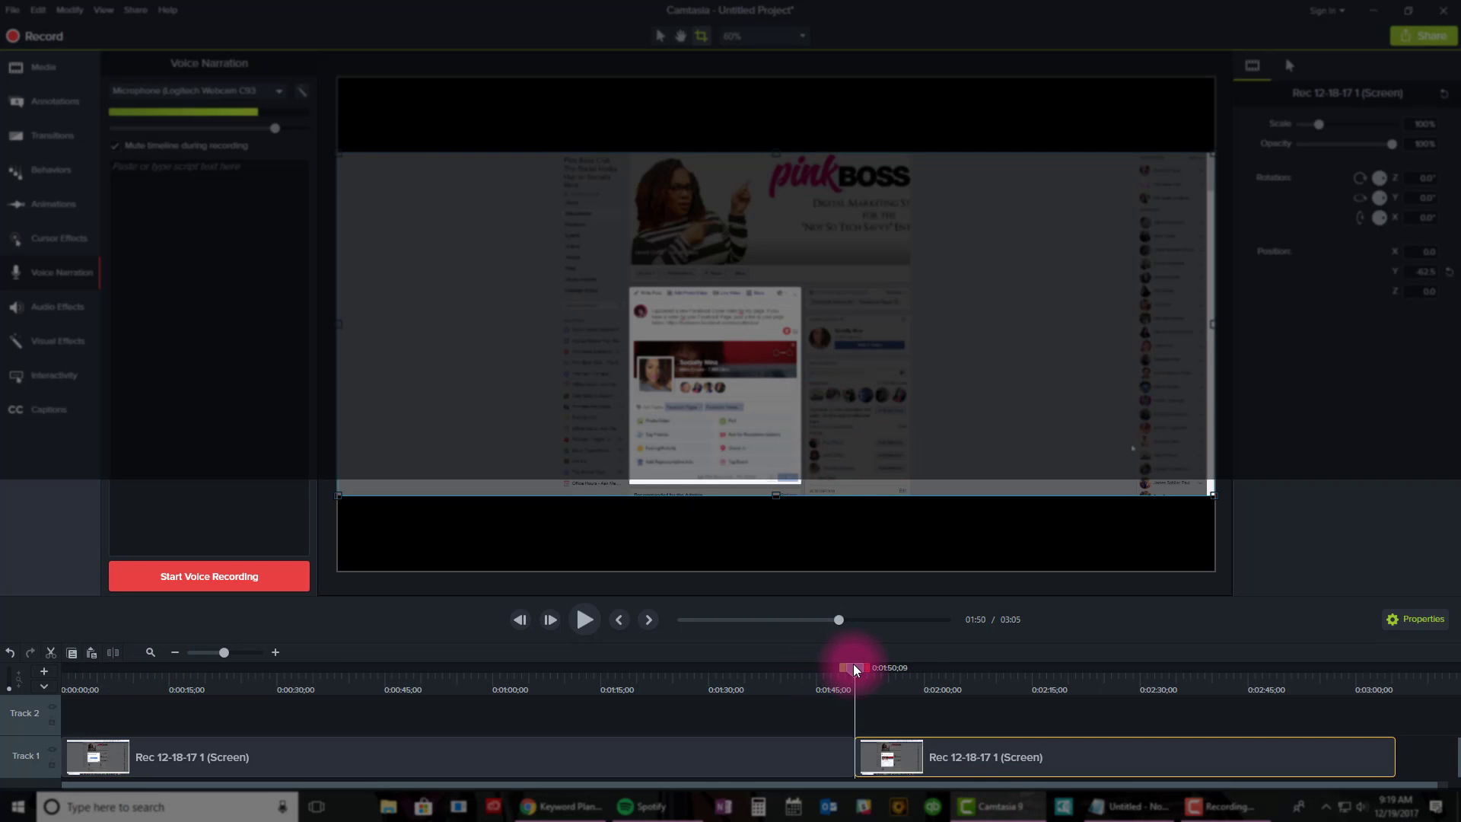
drag(852, 668, 891, 668)
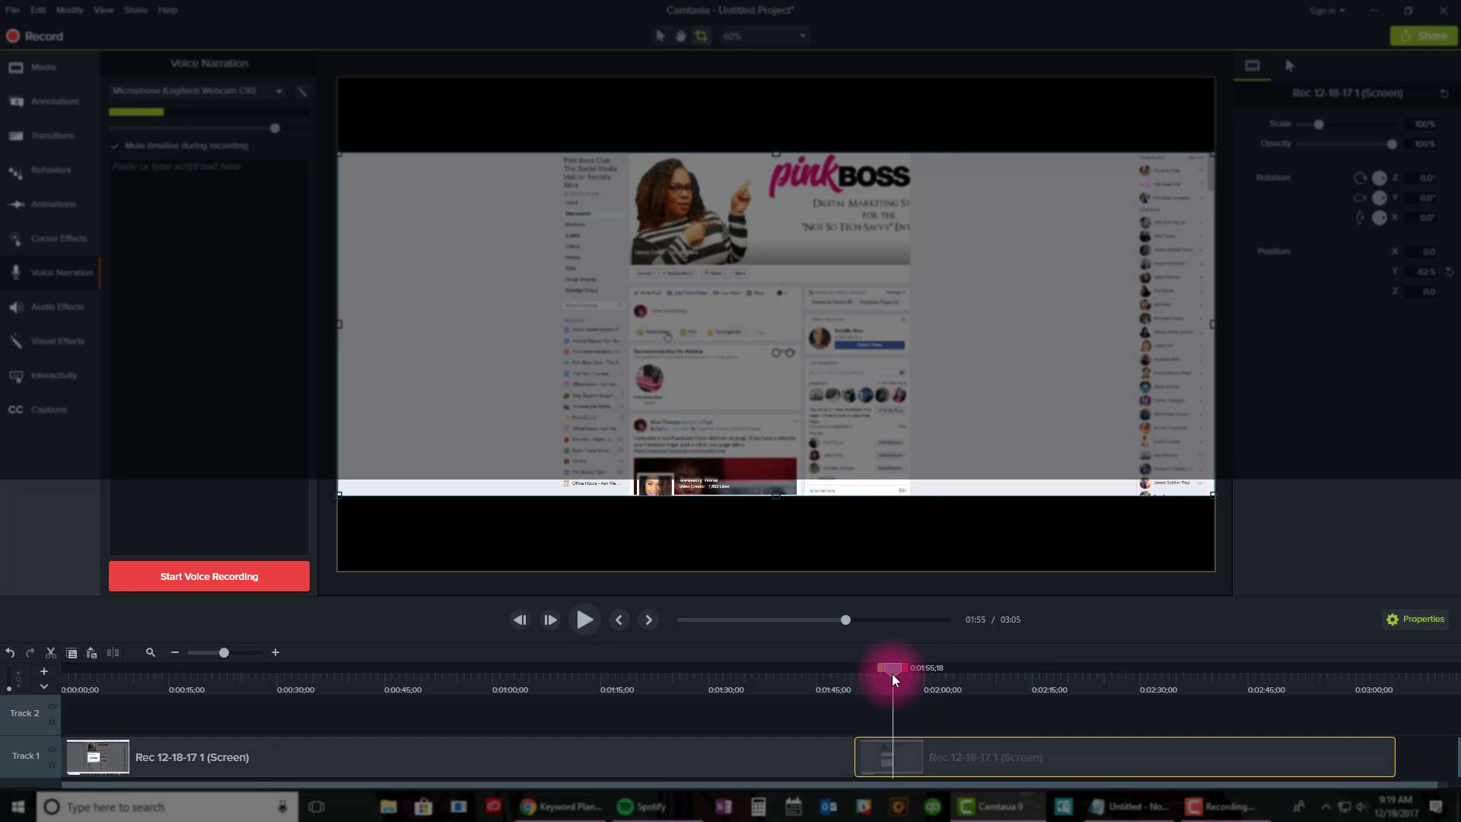
drag(891, 668, 918, 668)
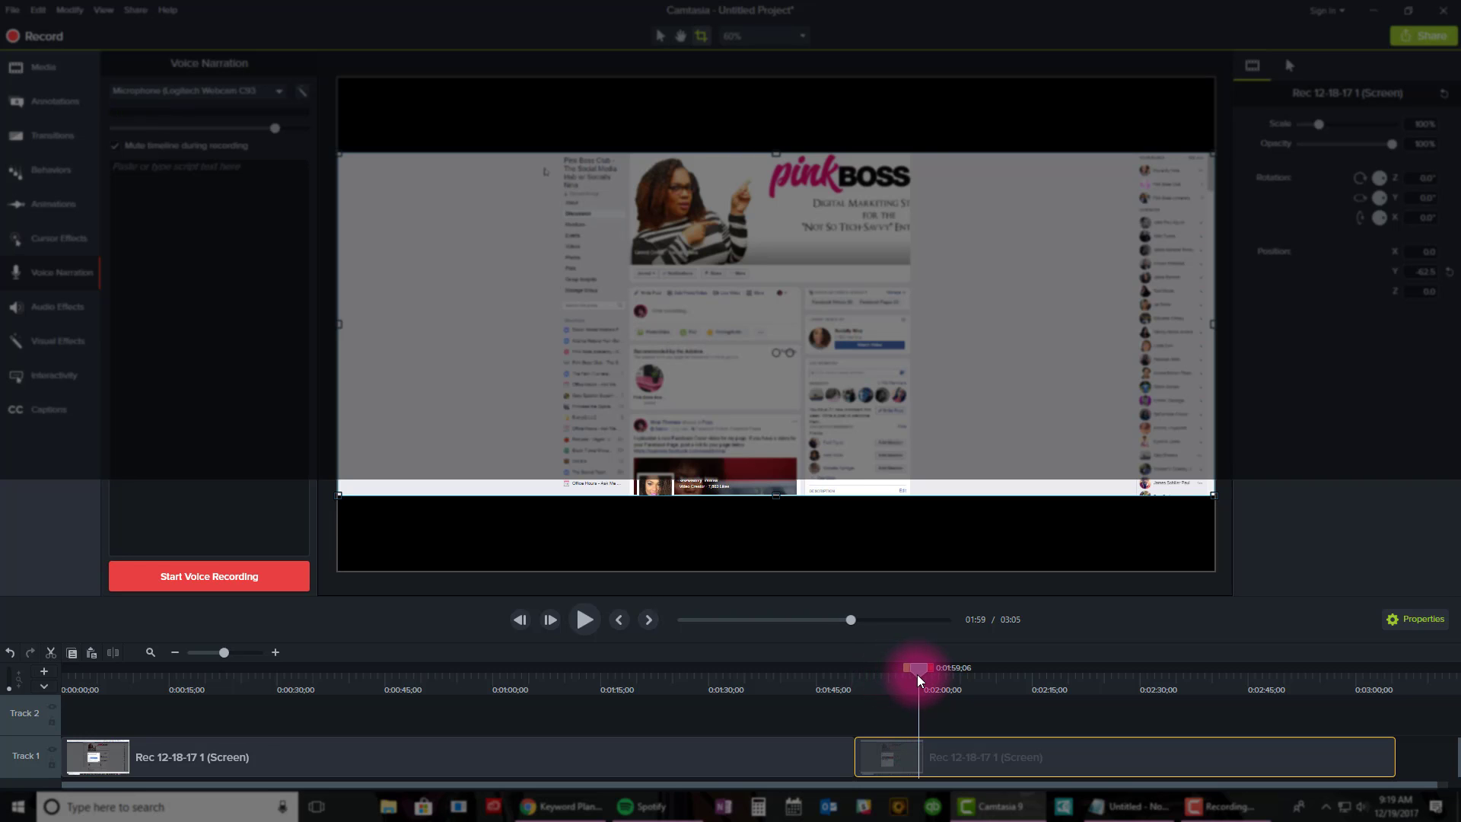
drag(918, 668, 927, 668)
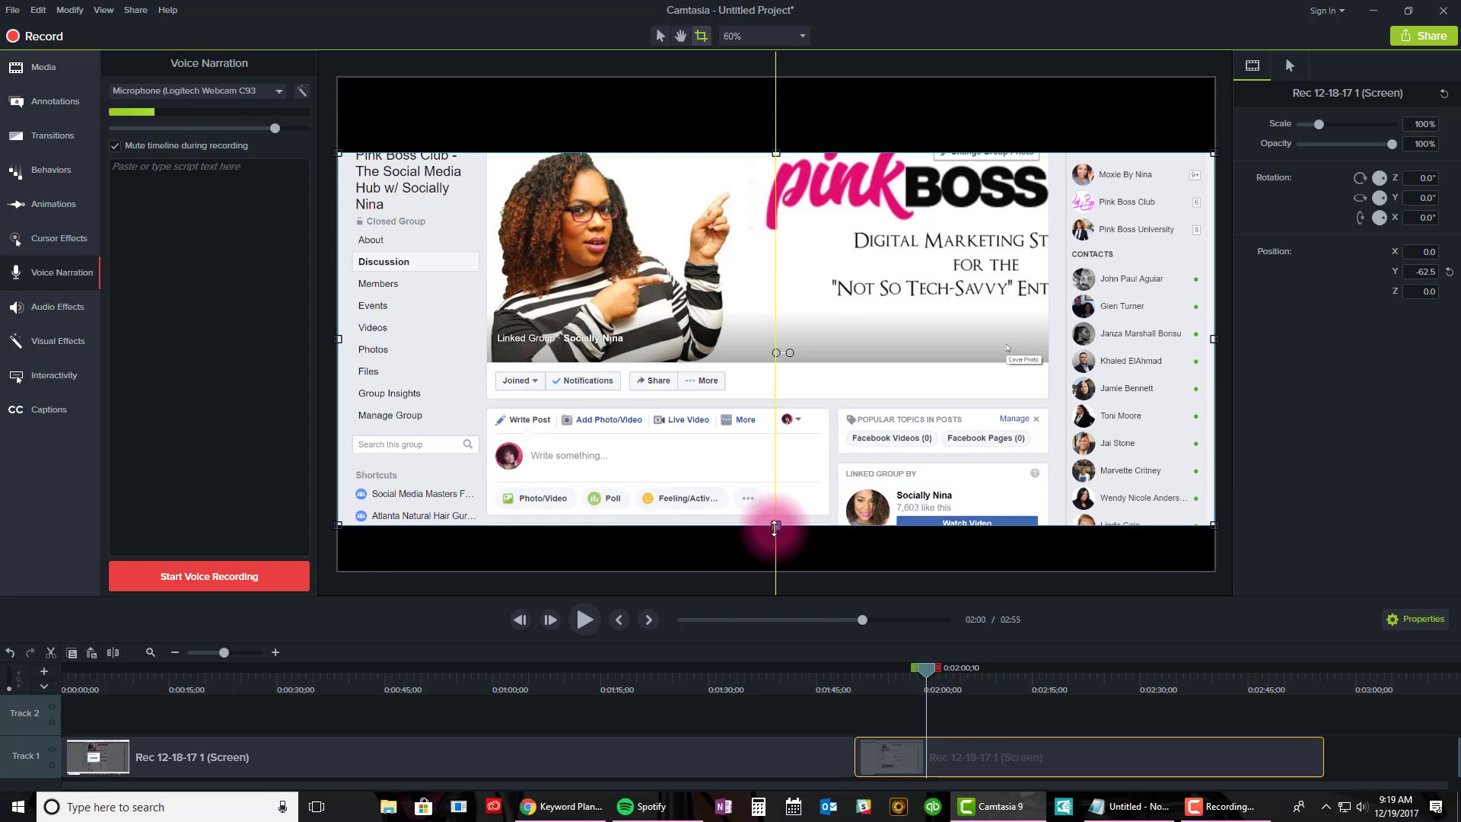
scroll(down, 3)
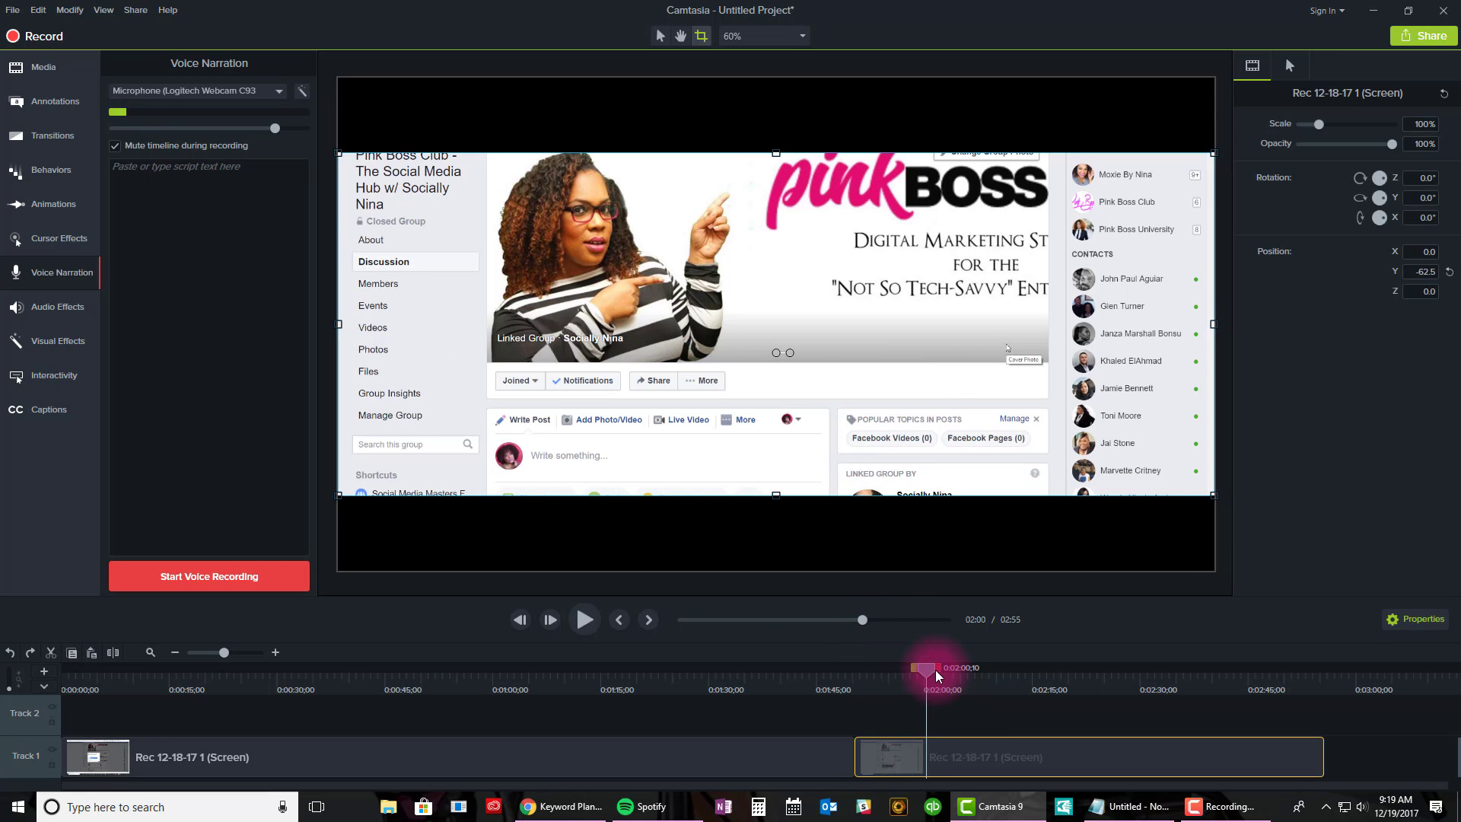
drag(925, 670, 1065, 670)
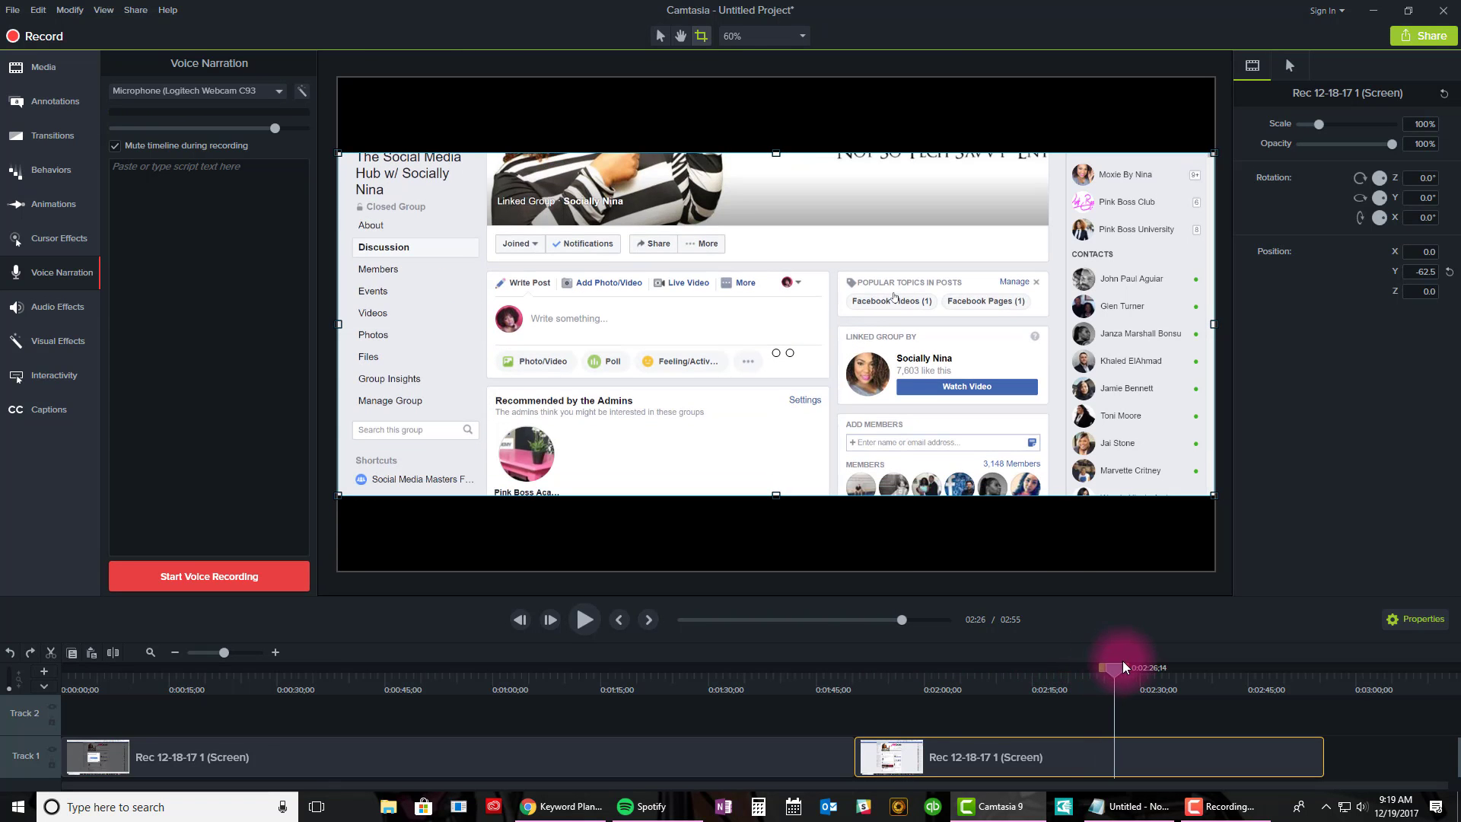
drag(1116, 668, 841, 668)
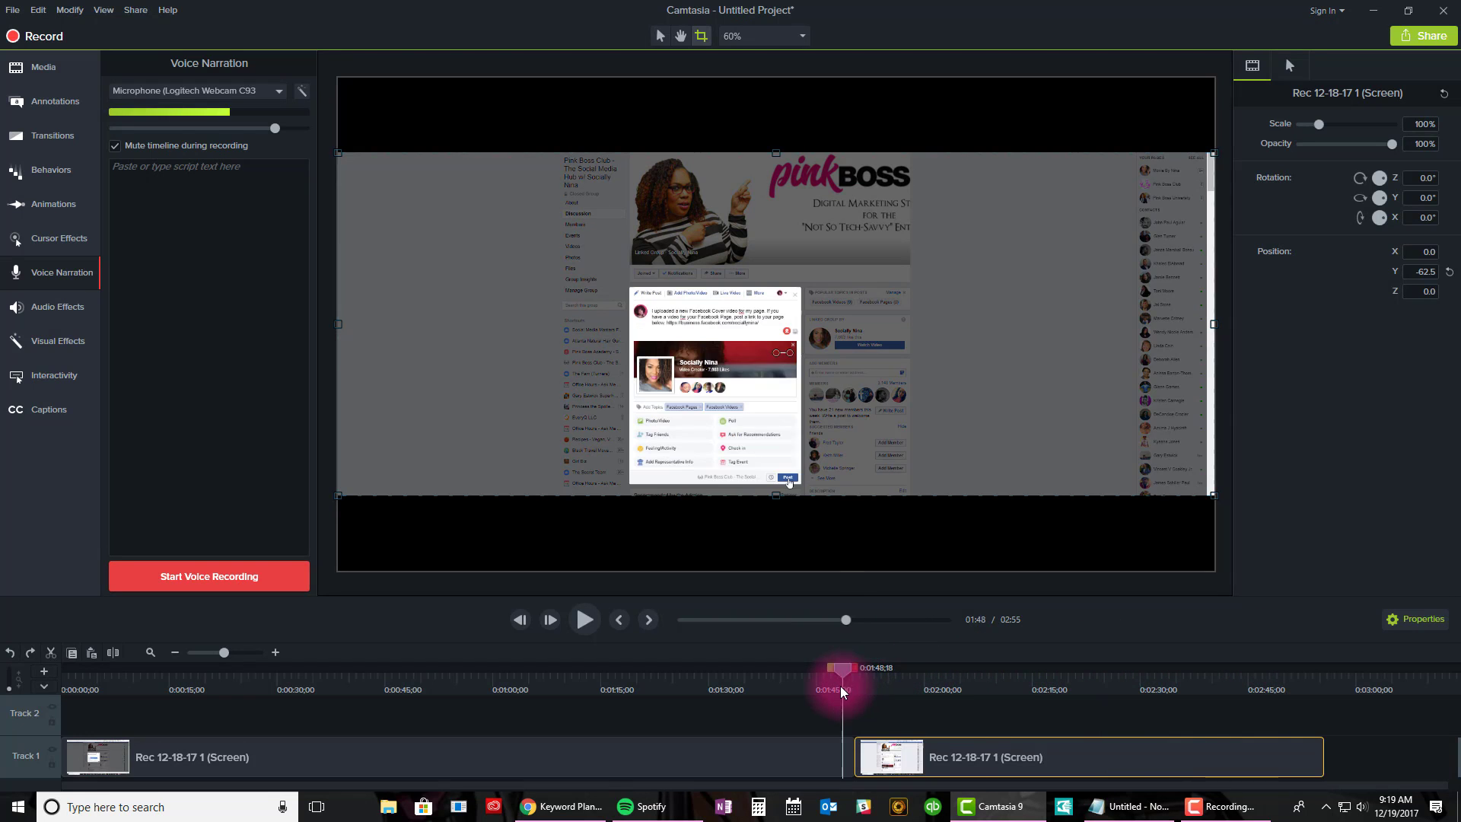
drag(842, 670, 697, 670)
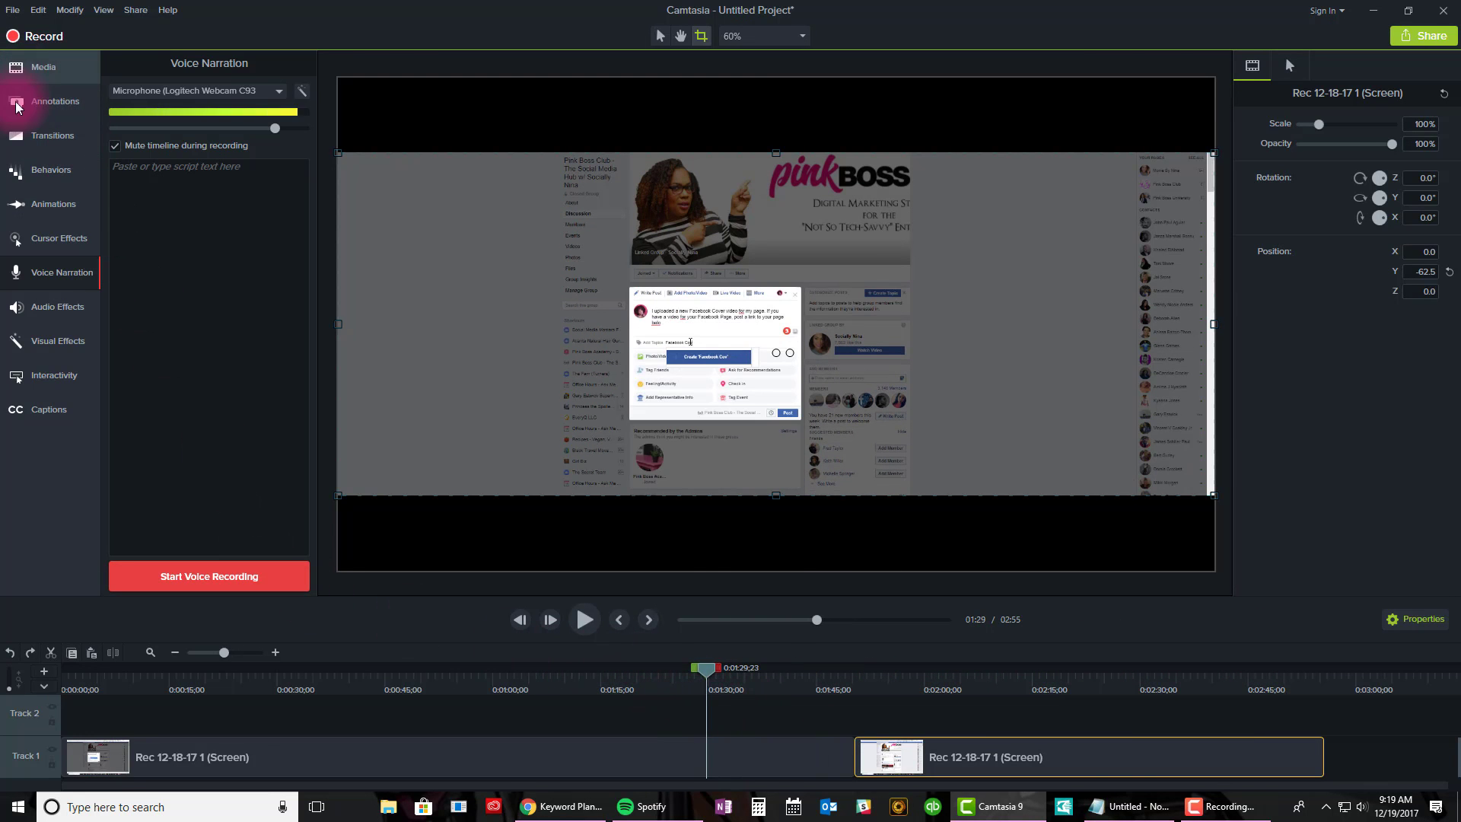
mouse_move(42, 67)
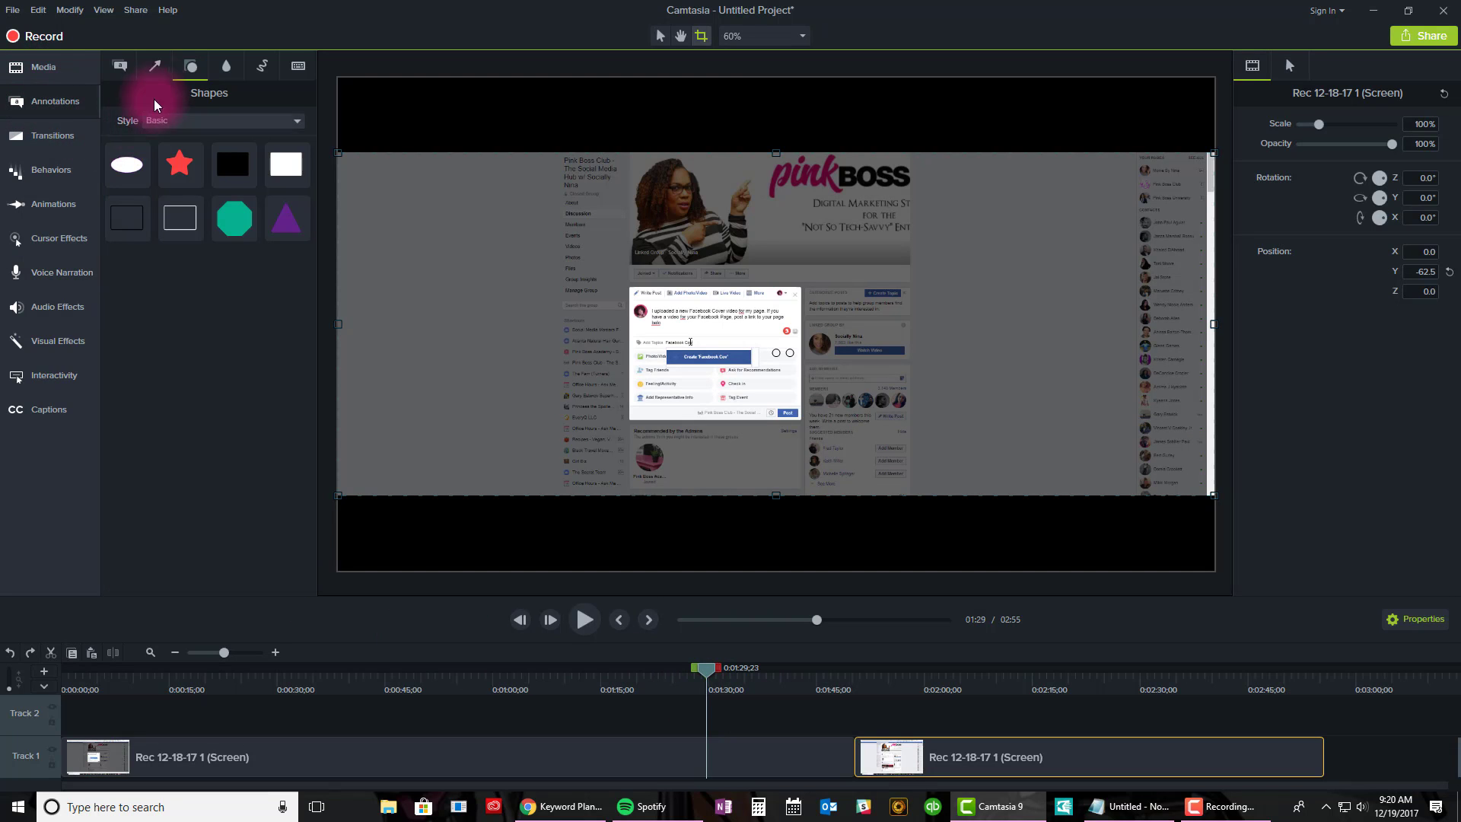
Add a text callout and begin the title with 'New'.
click(262, 66)
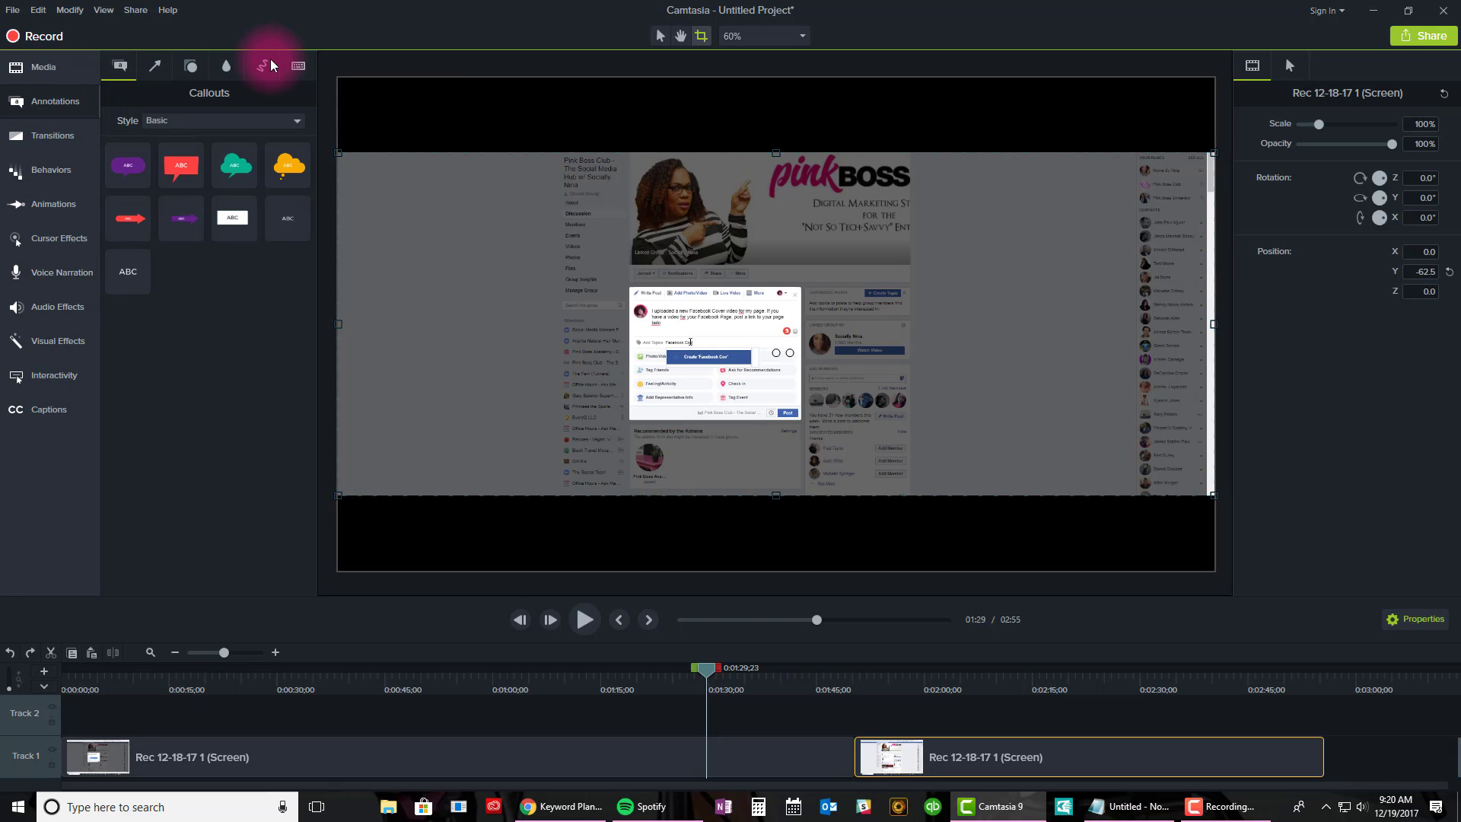
mouse_move(236, 338)
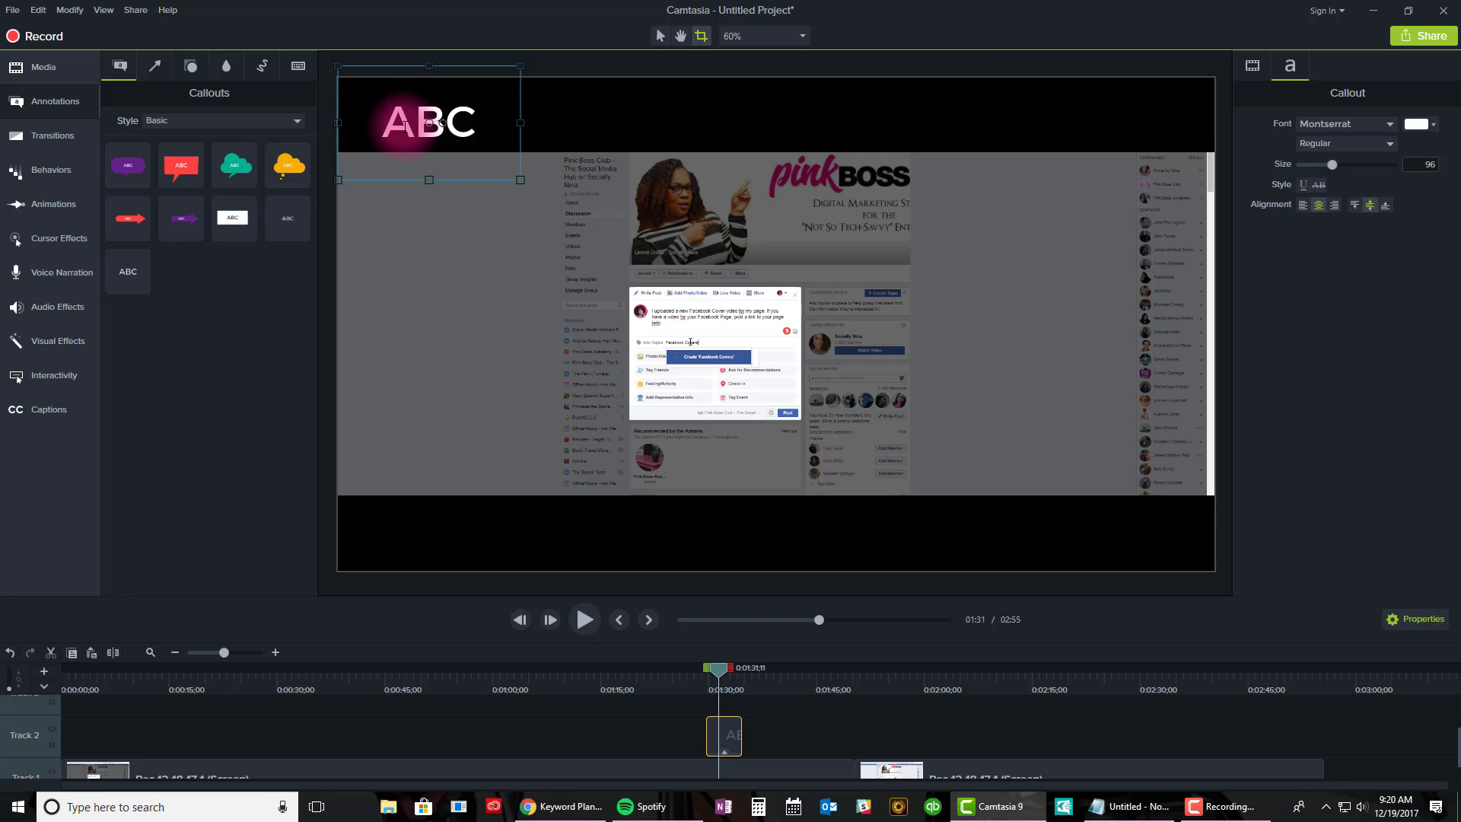
text(New Facebook Group Feature)
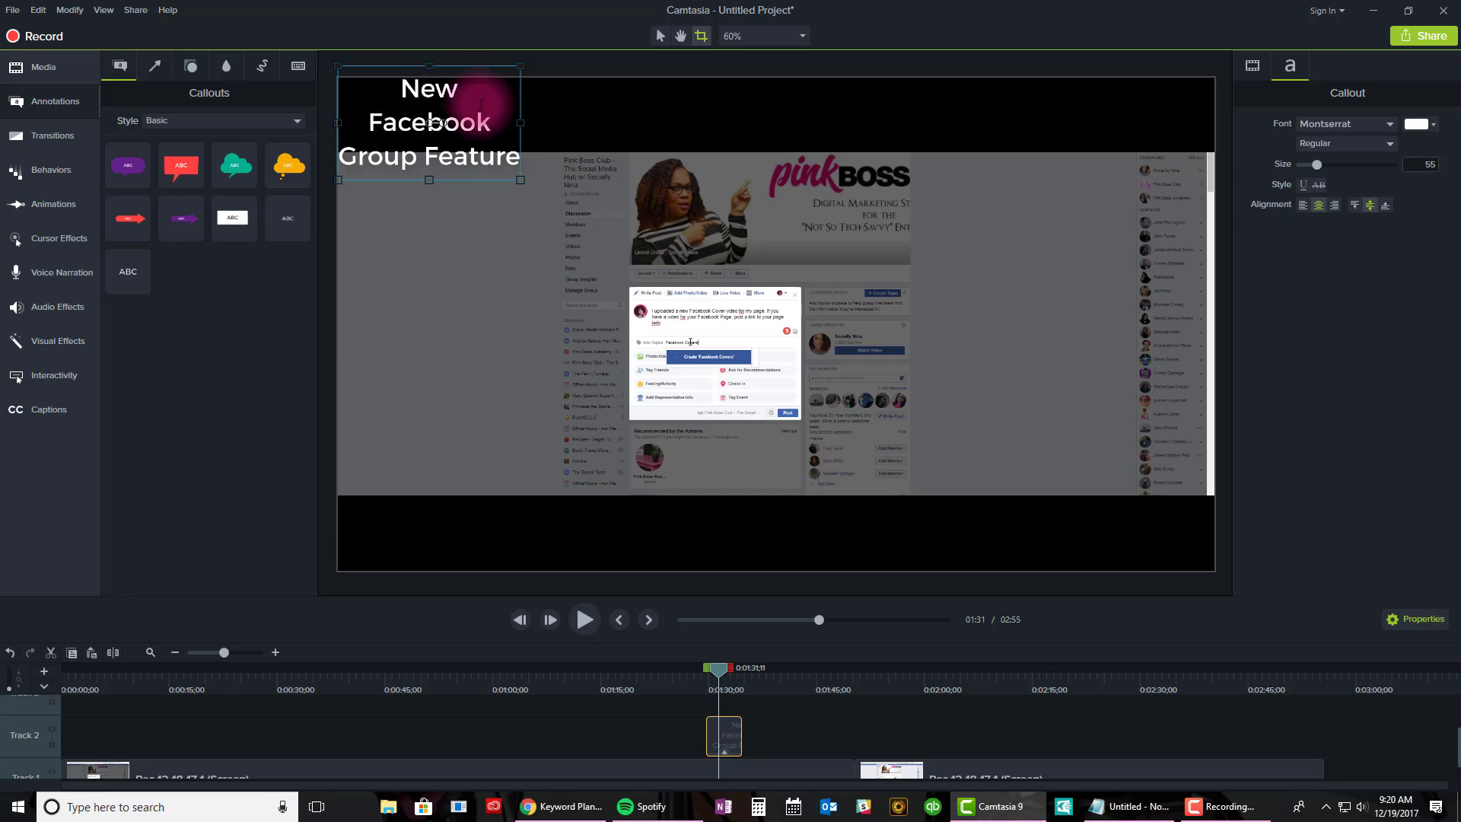
mouse_move(384, 181)
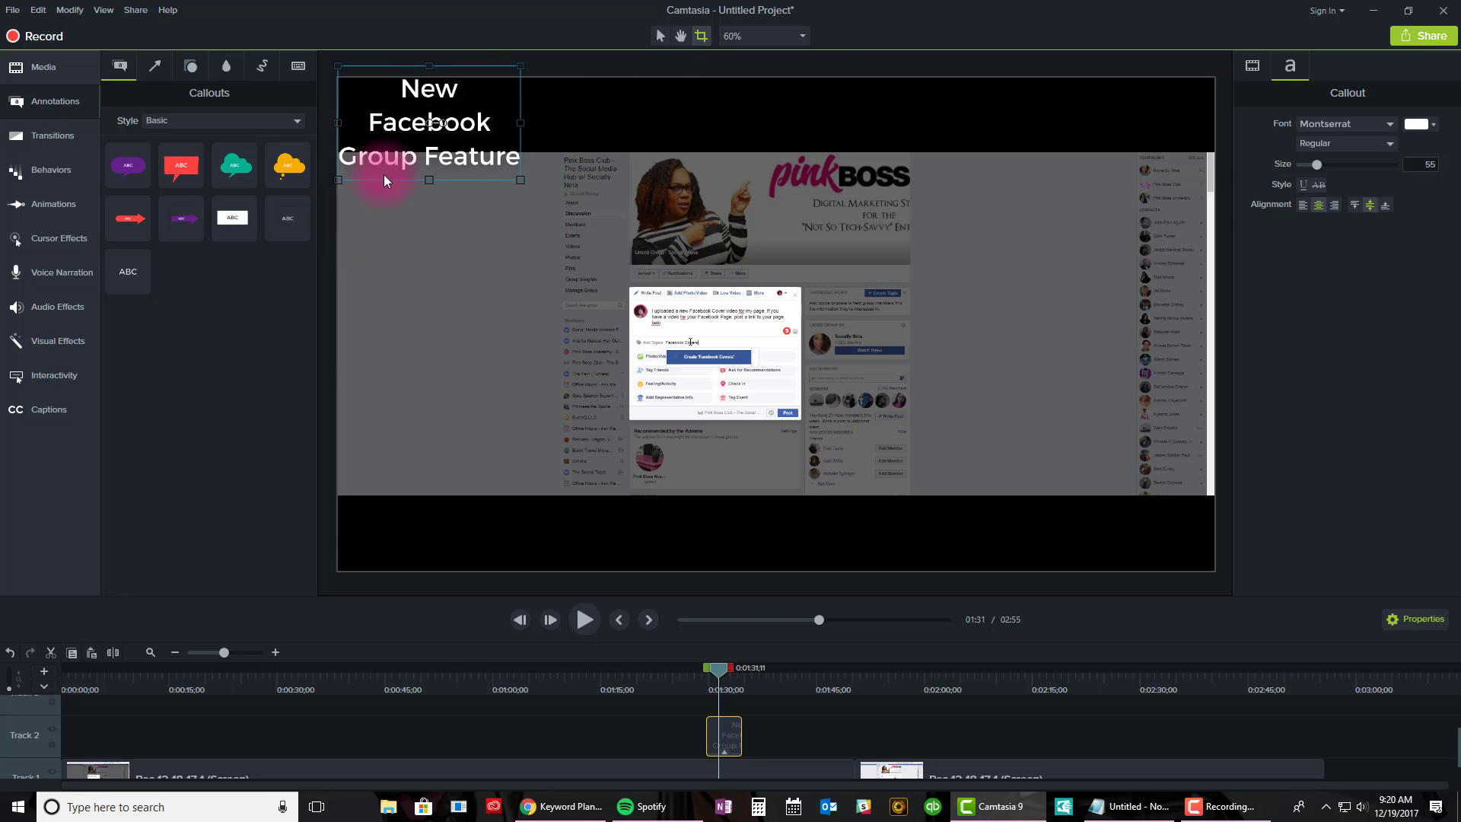
mouse_move(659, 35)
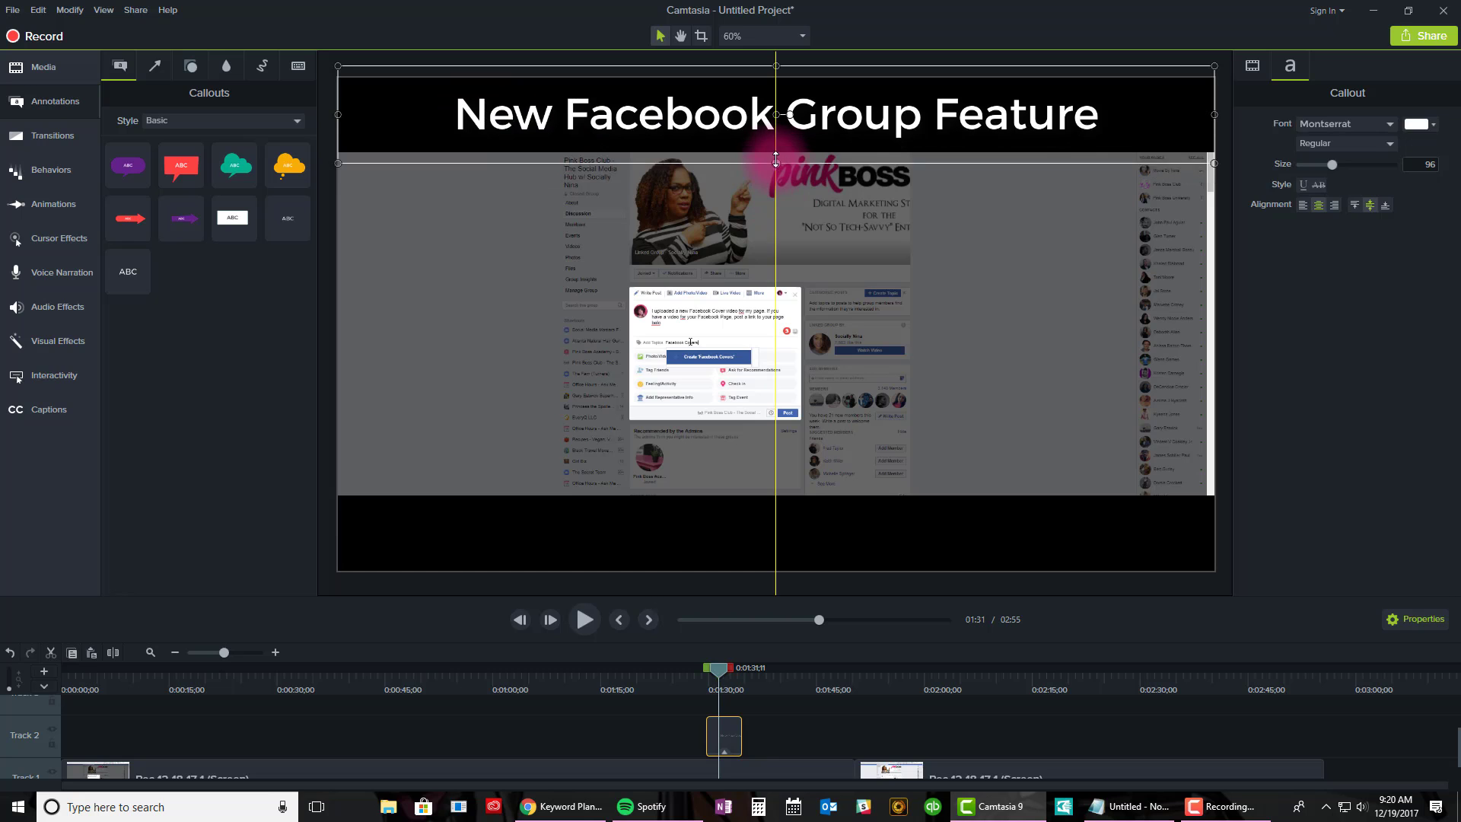
Set the title font to Impact.
click(1388, 123)
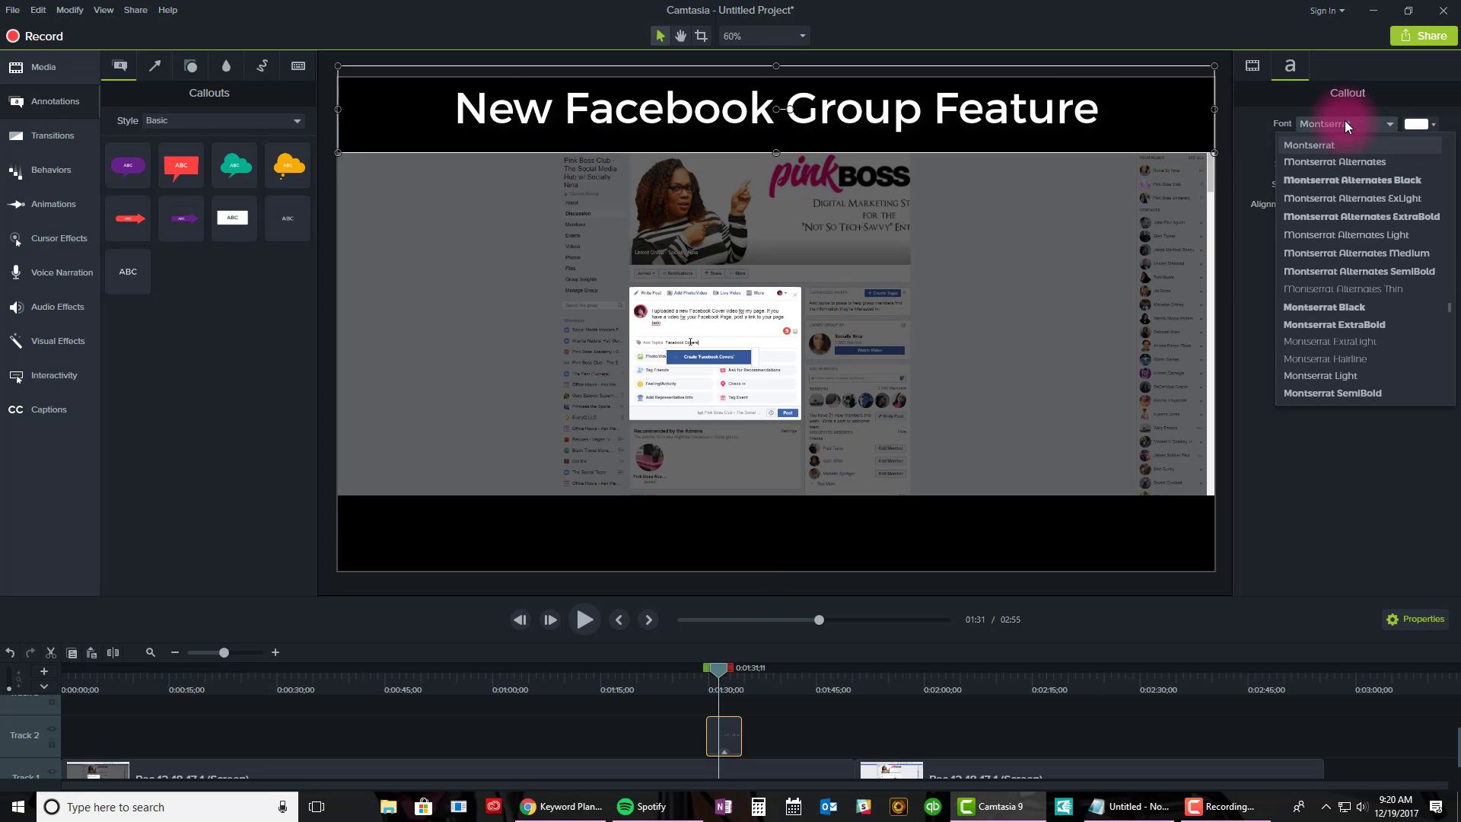
scroll(down, 3)
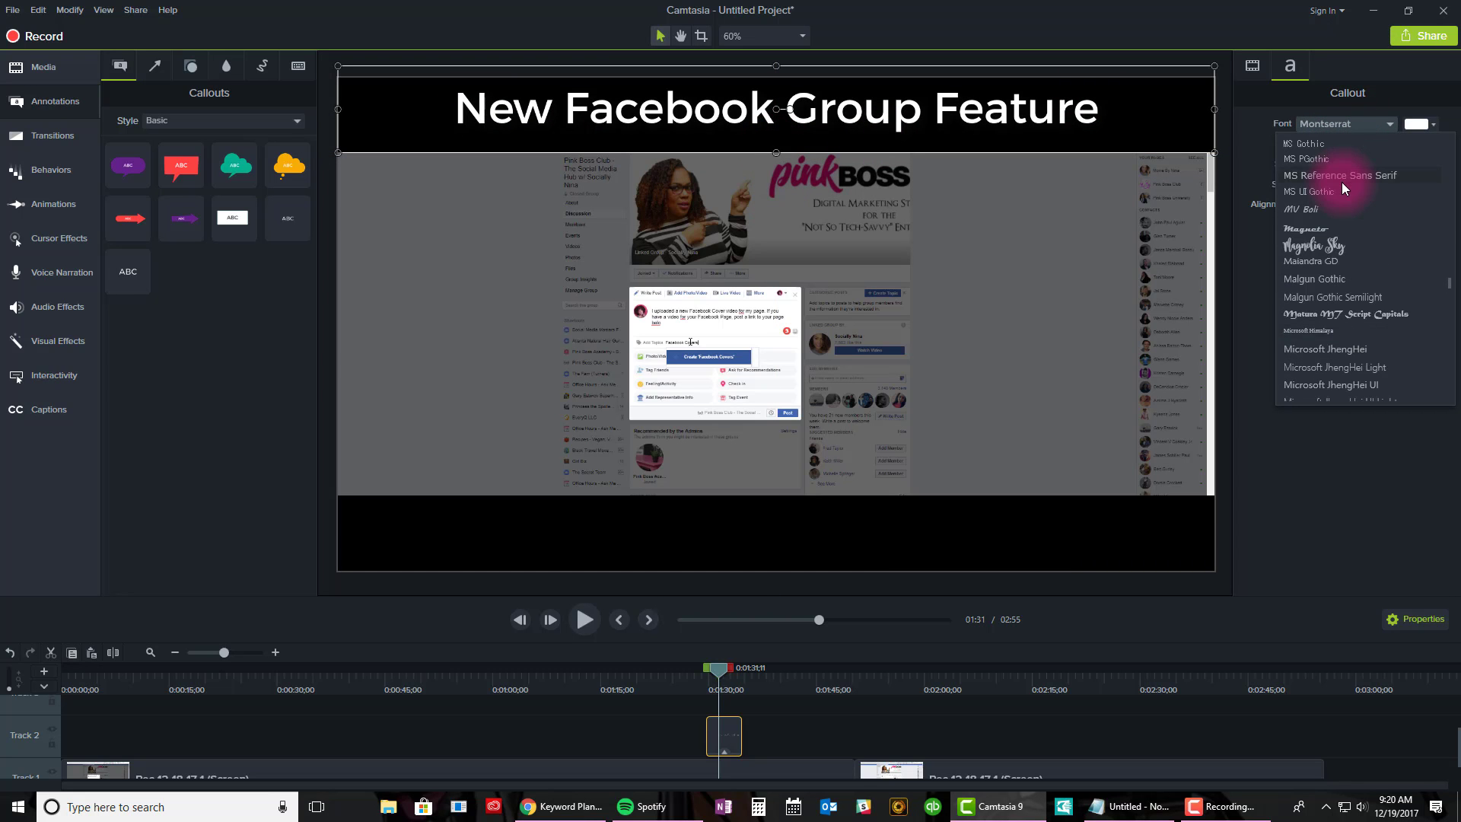
scroll(down, 3)
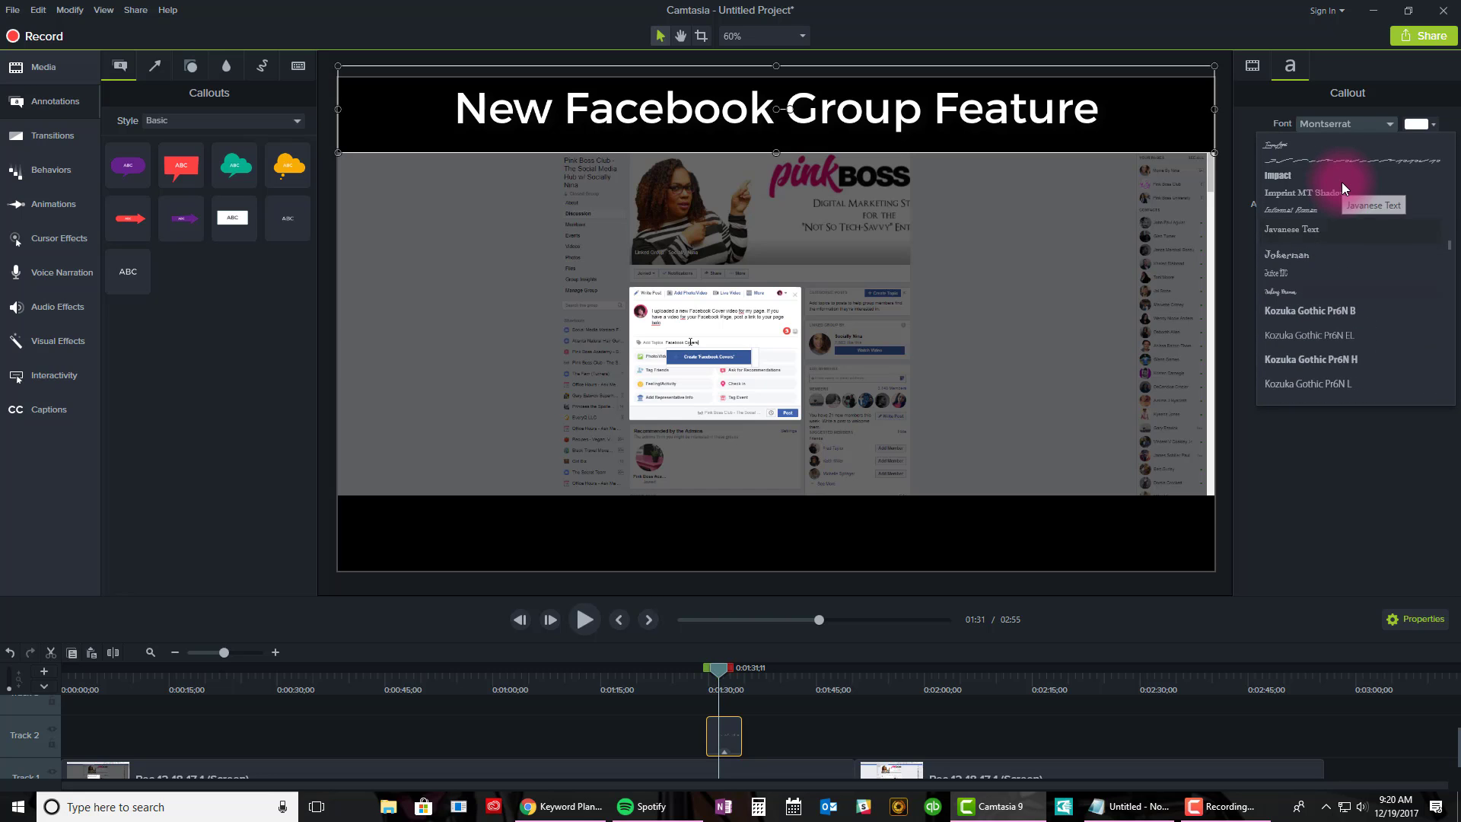
click(1277, 175)
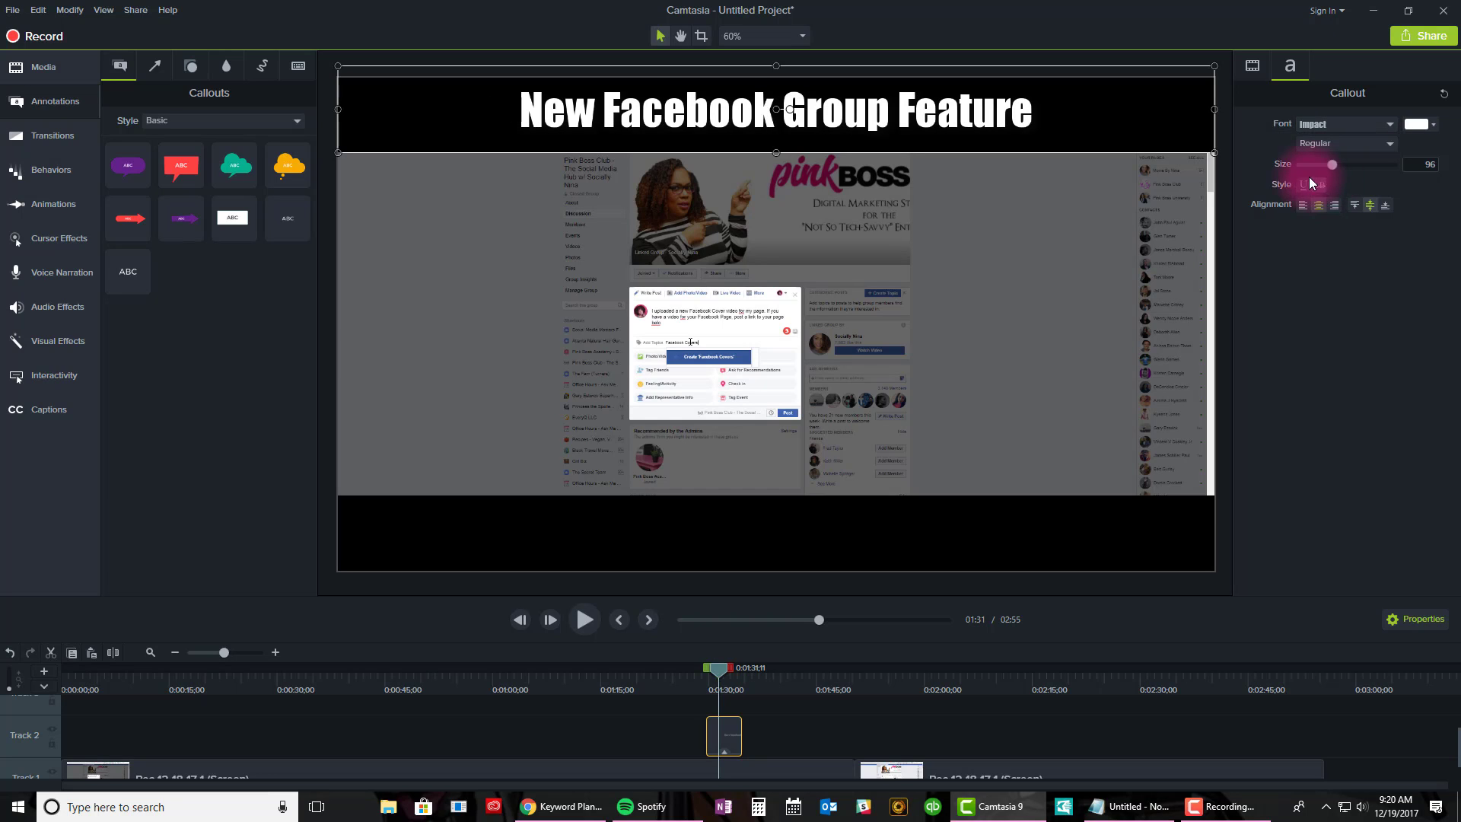
Enlarge the title text to about size 153 so it fills the top bar.
drag(1327, 164, 1339, 165)
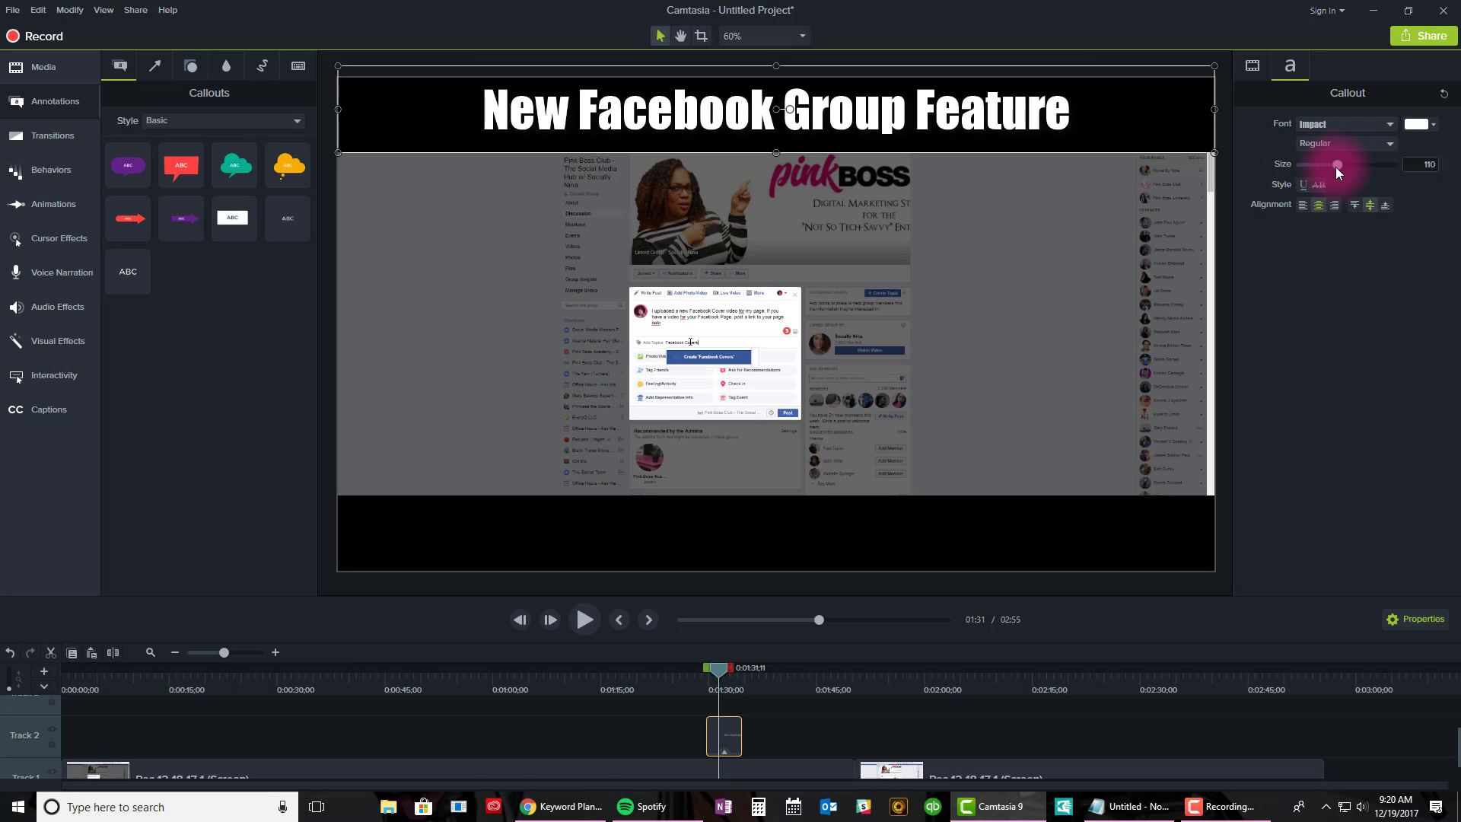
drag(1338, 164, 1353, 164)
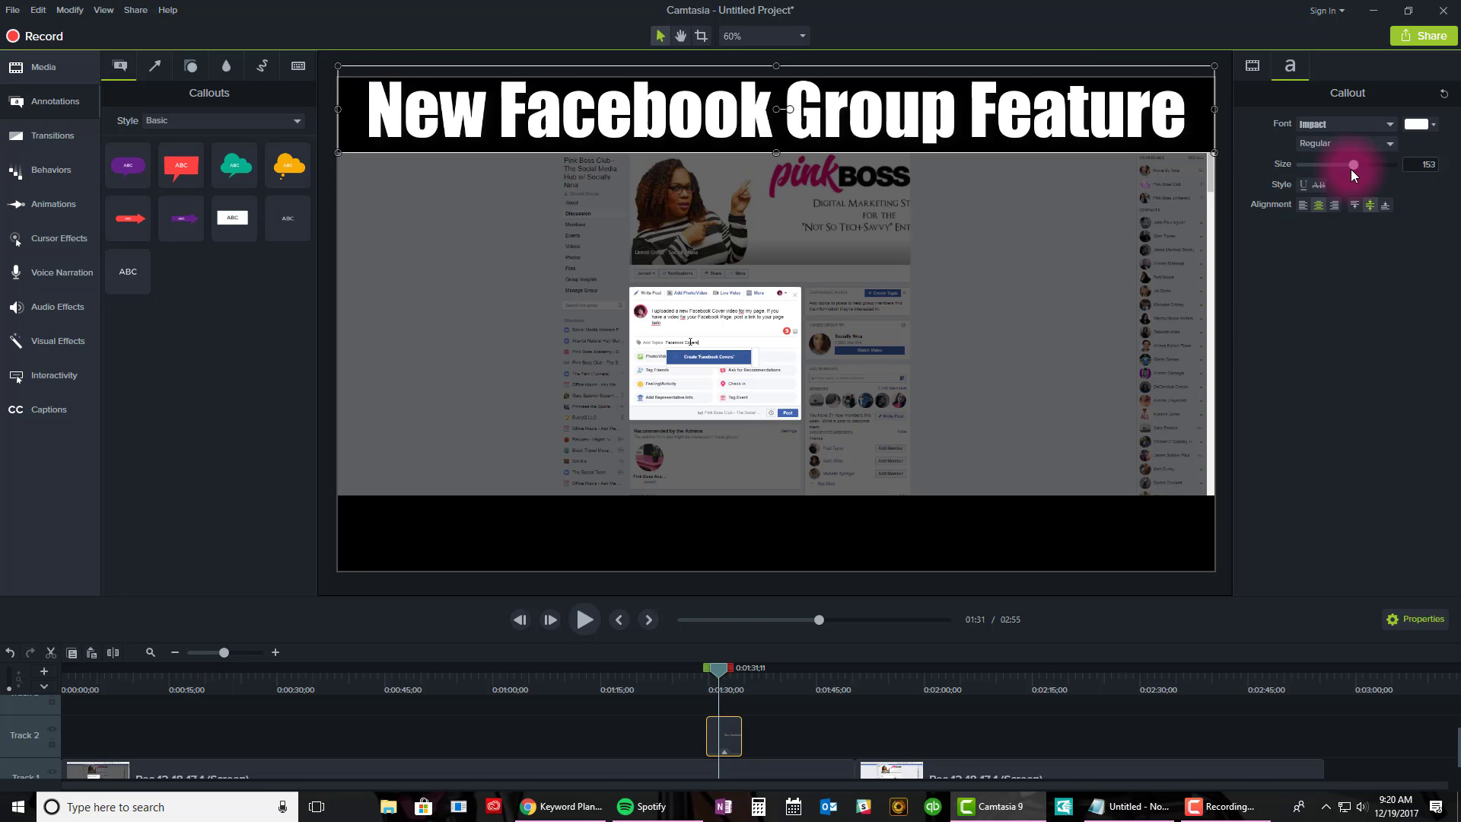
drag(1352, 165, 1356, 165)
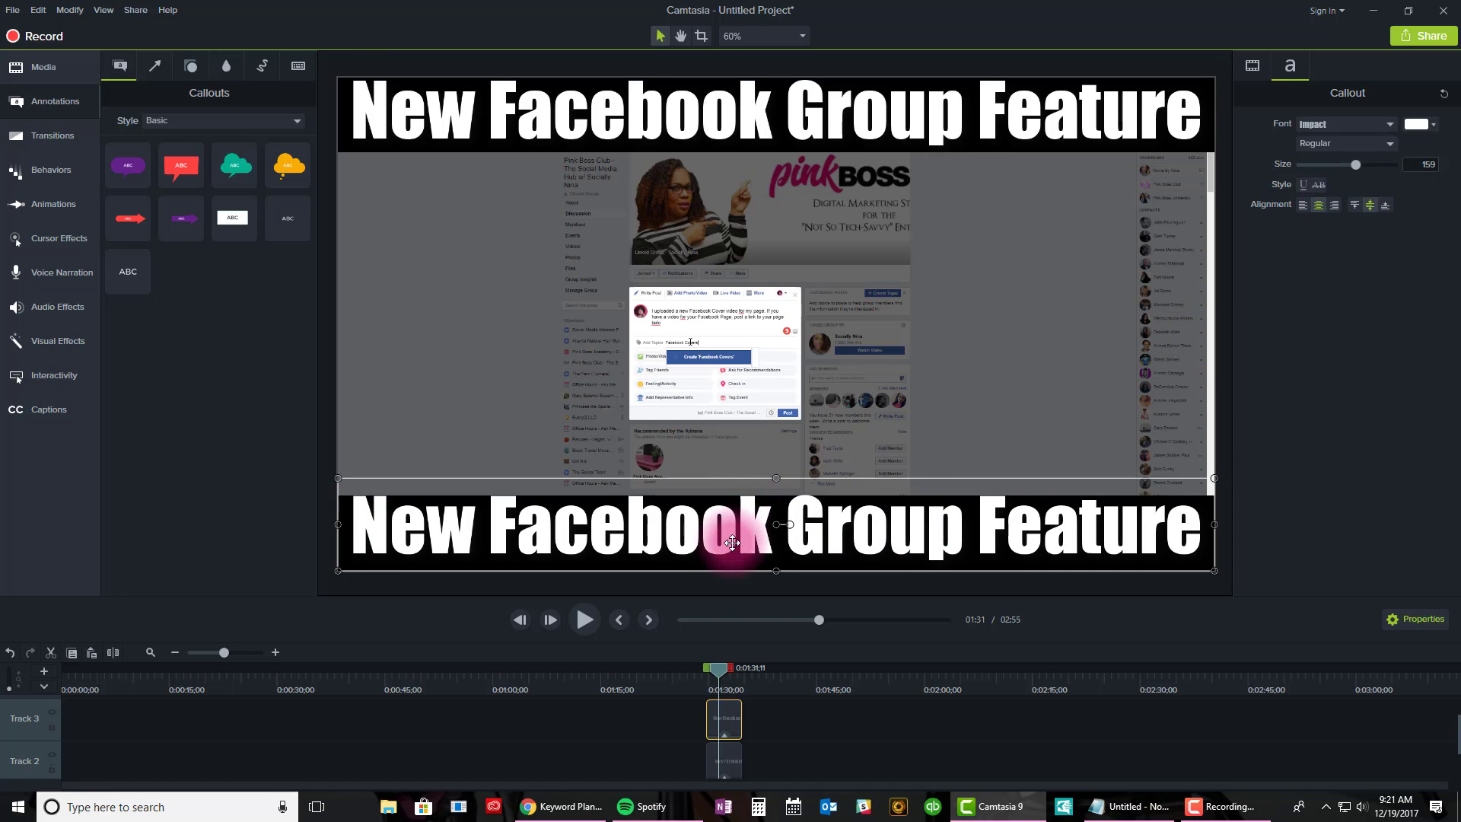
Begin editing the text of the pasted bottom title.
click(732, 527)
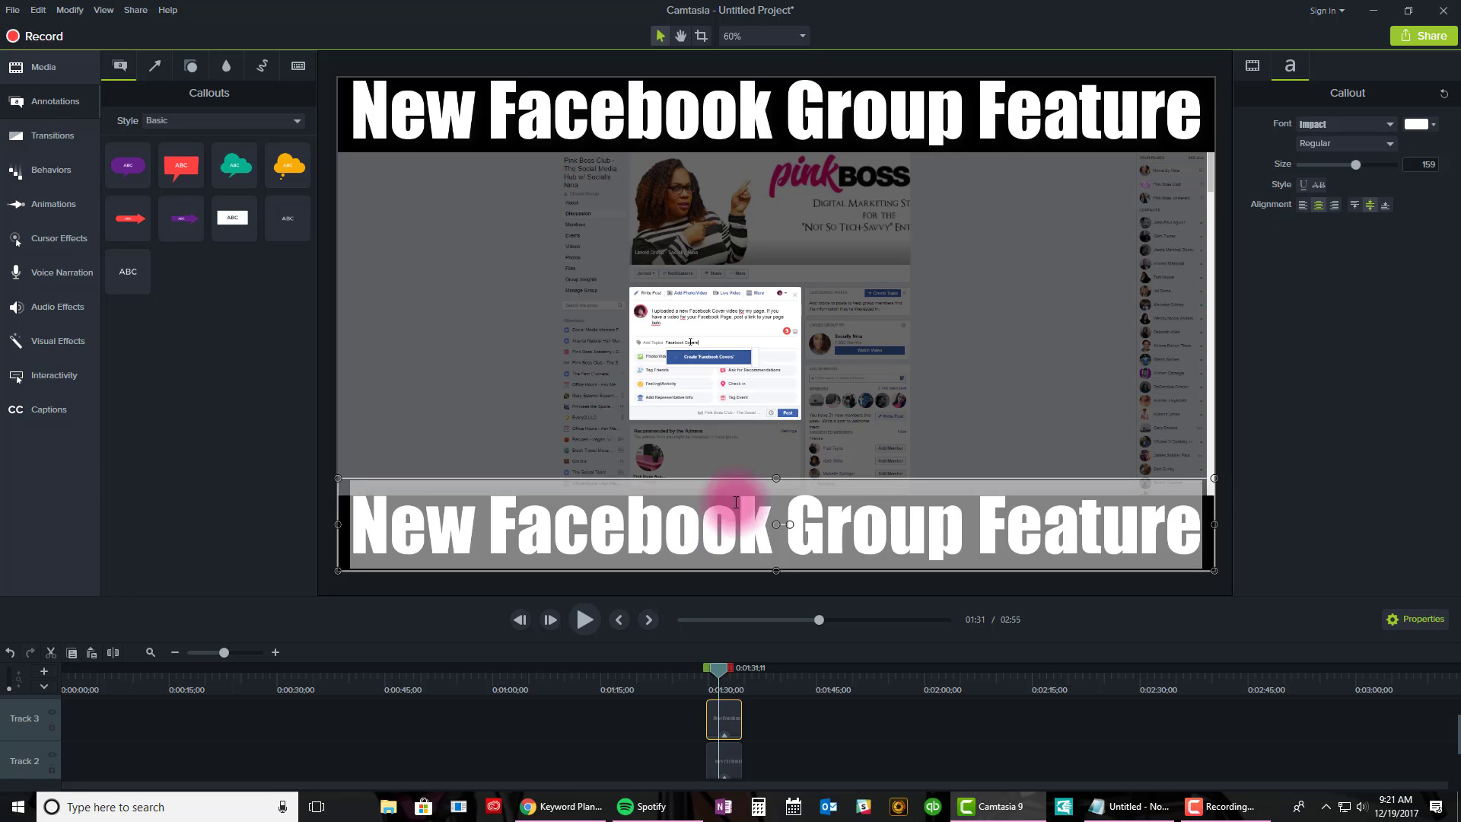
Try canvas zoom at 200% and 75%, then settle on 50% to see the whole frame.
click(799, 35)
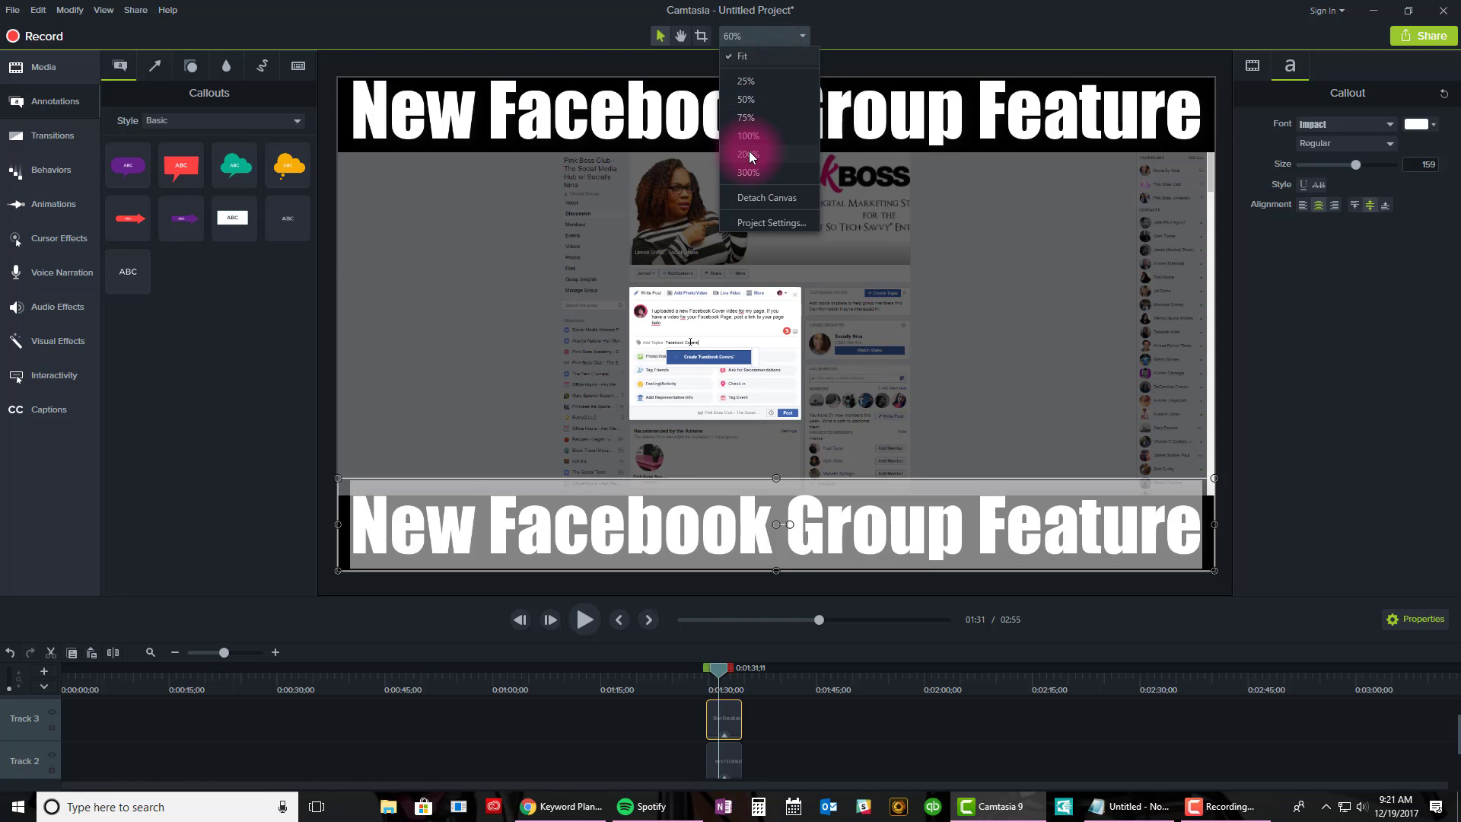
click(749, 154)
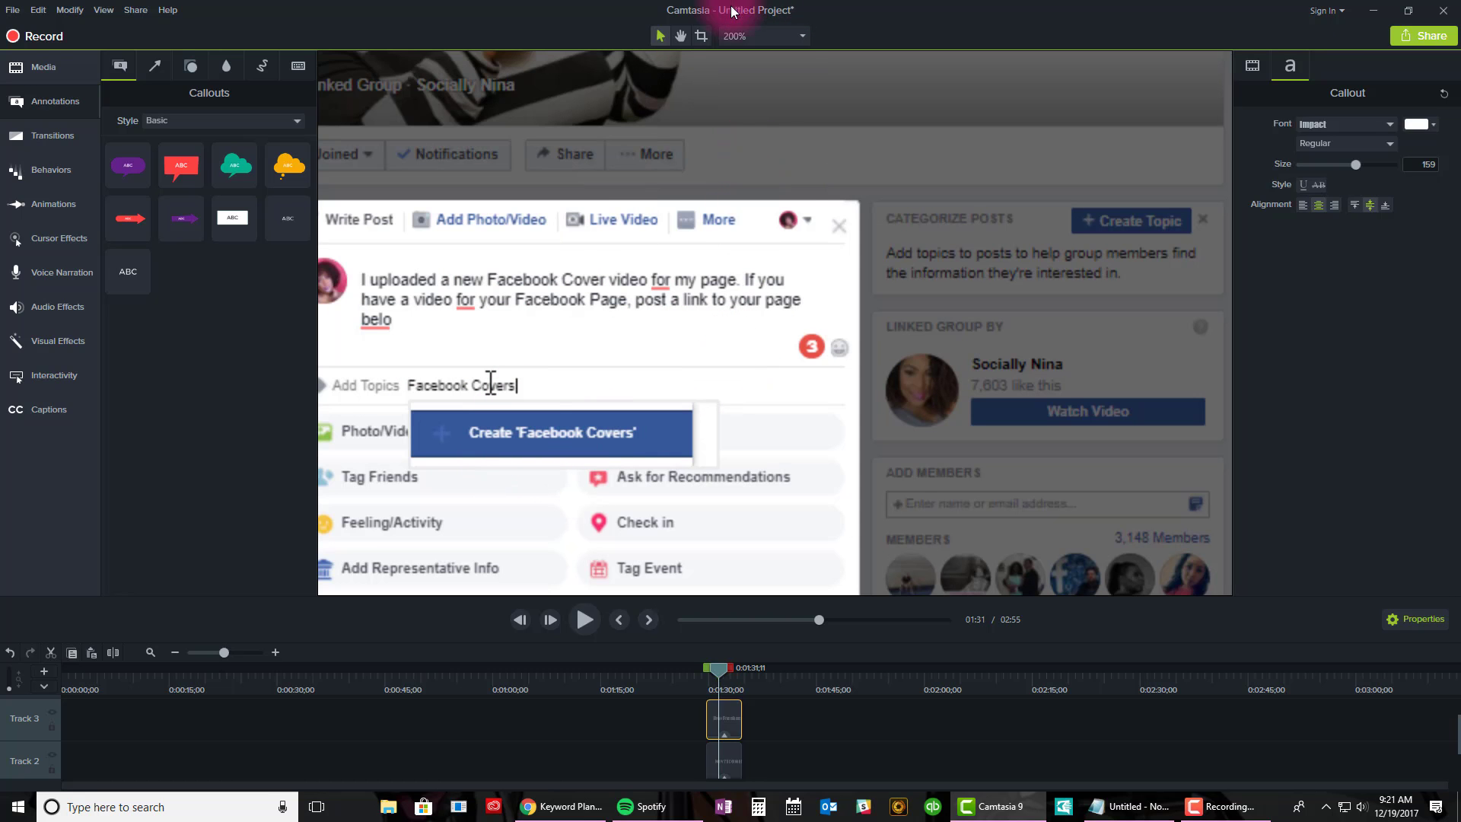
click(761, 35)
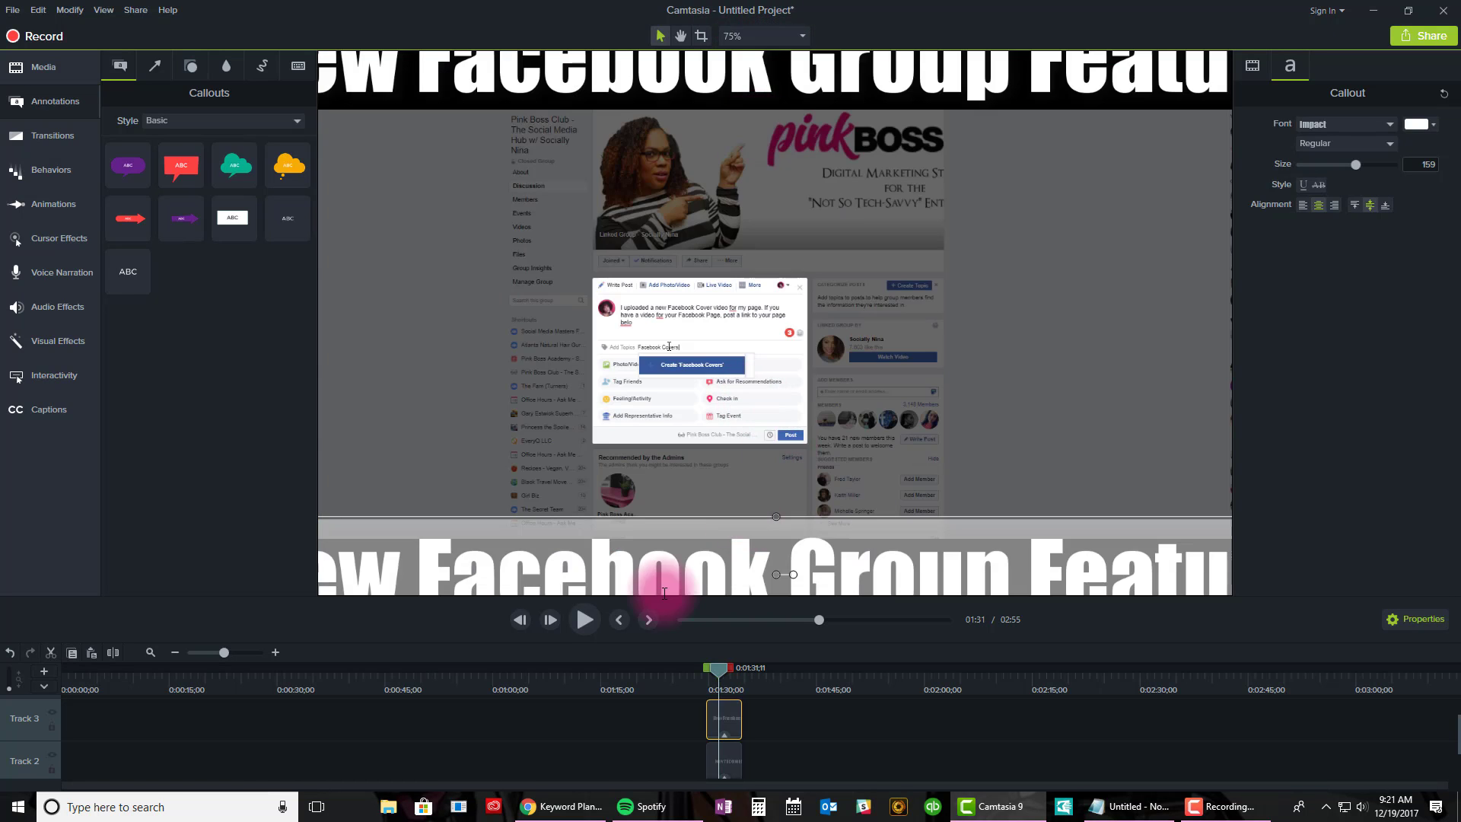
click(804, 35)
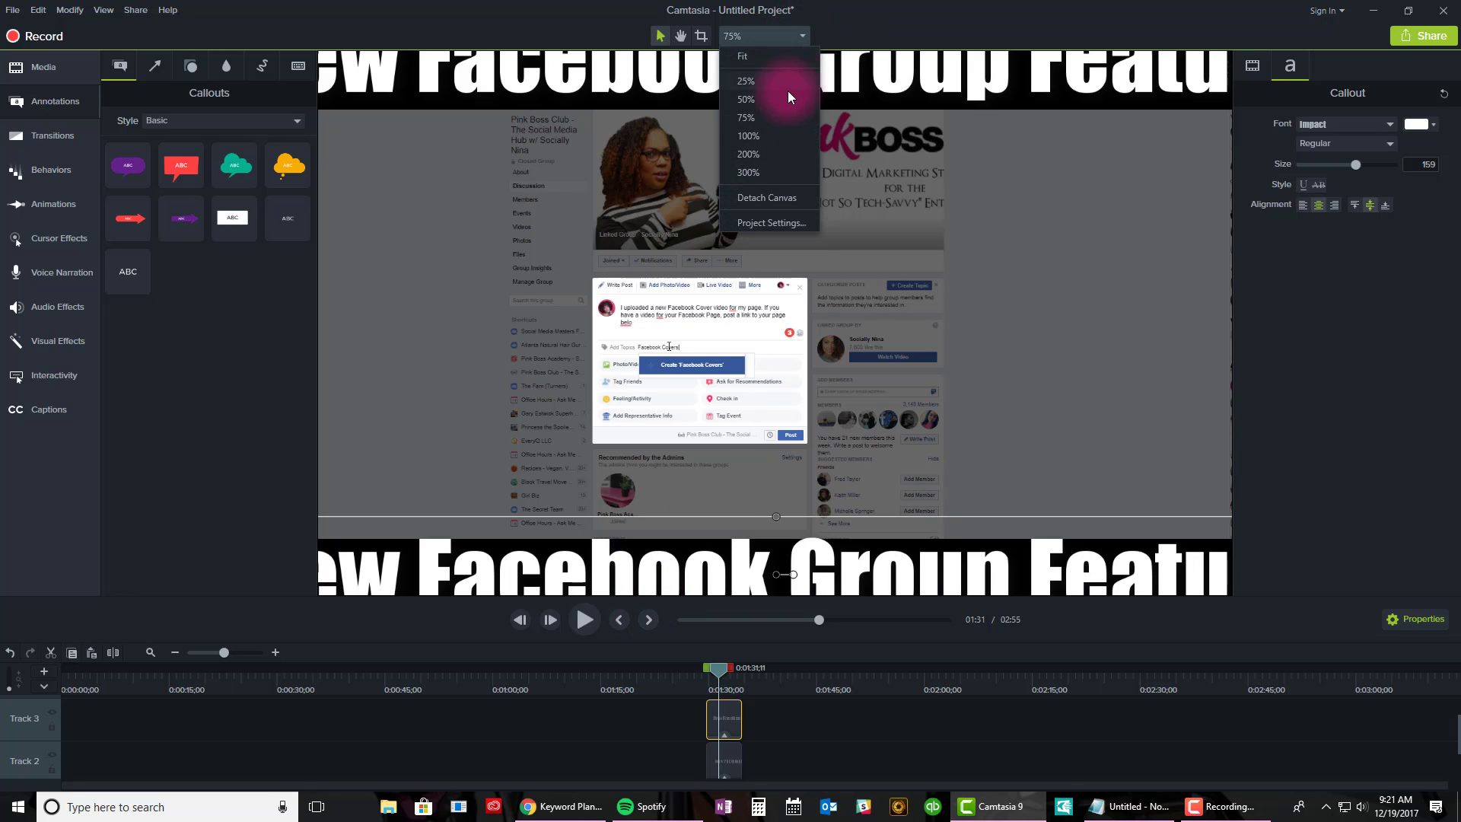
click(749, 99)
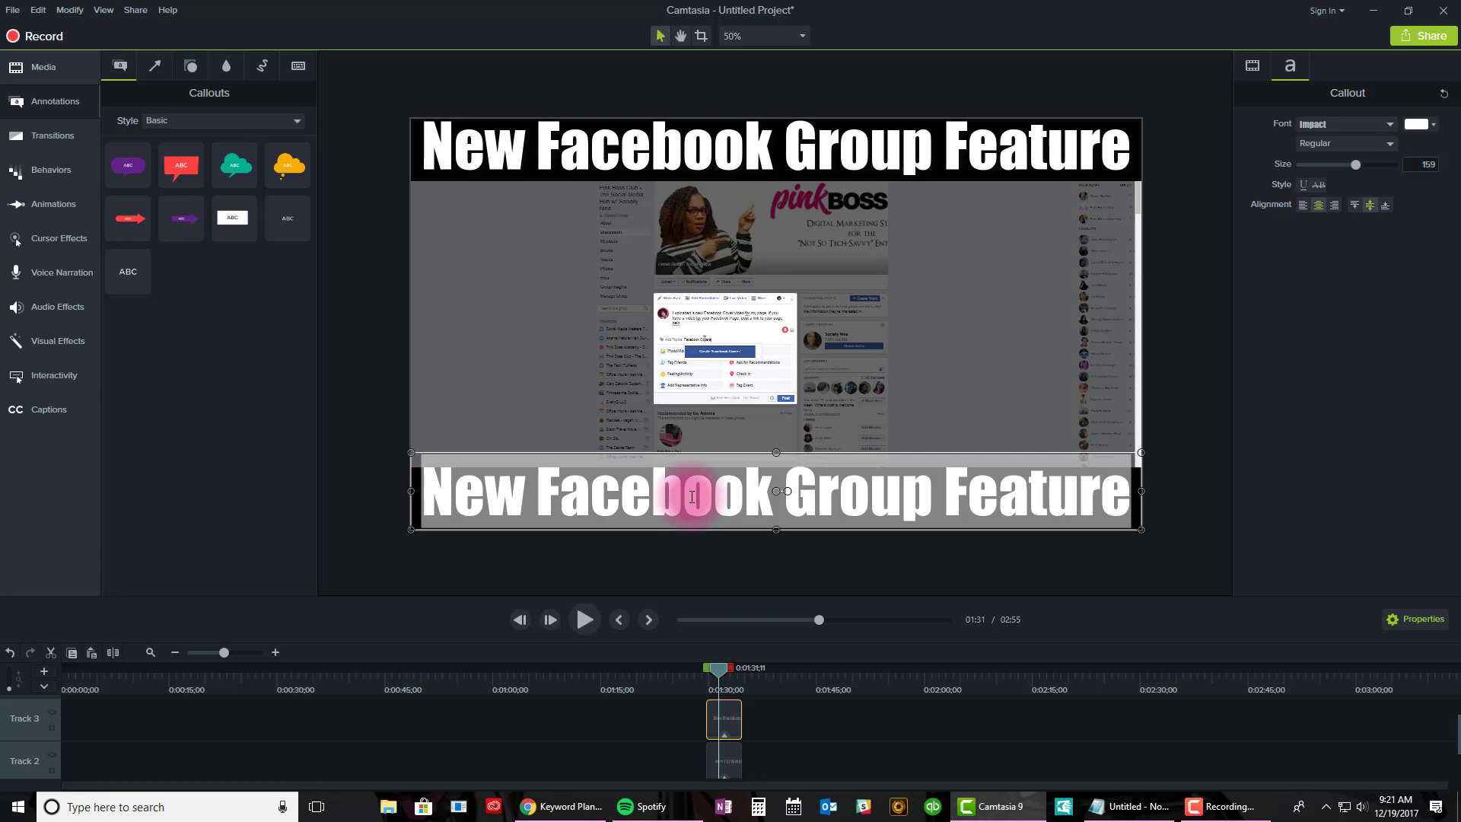
Retype the bottom title as 'Add Topics', set size 150 and nudge it lower in its bar.
text(Add Topics to Your Posts ~)
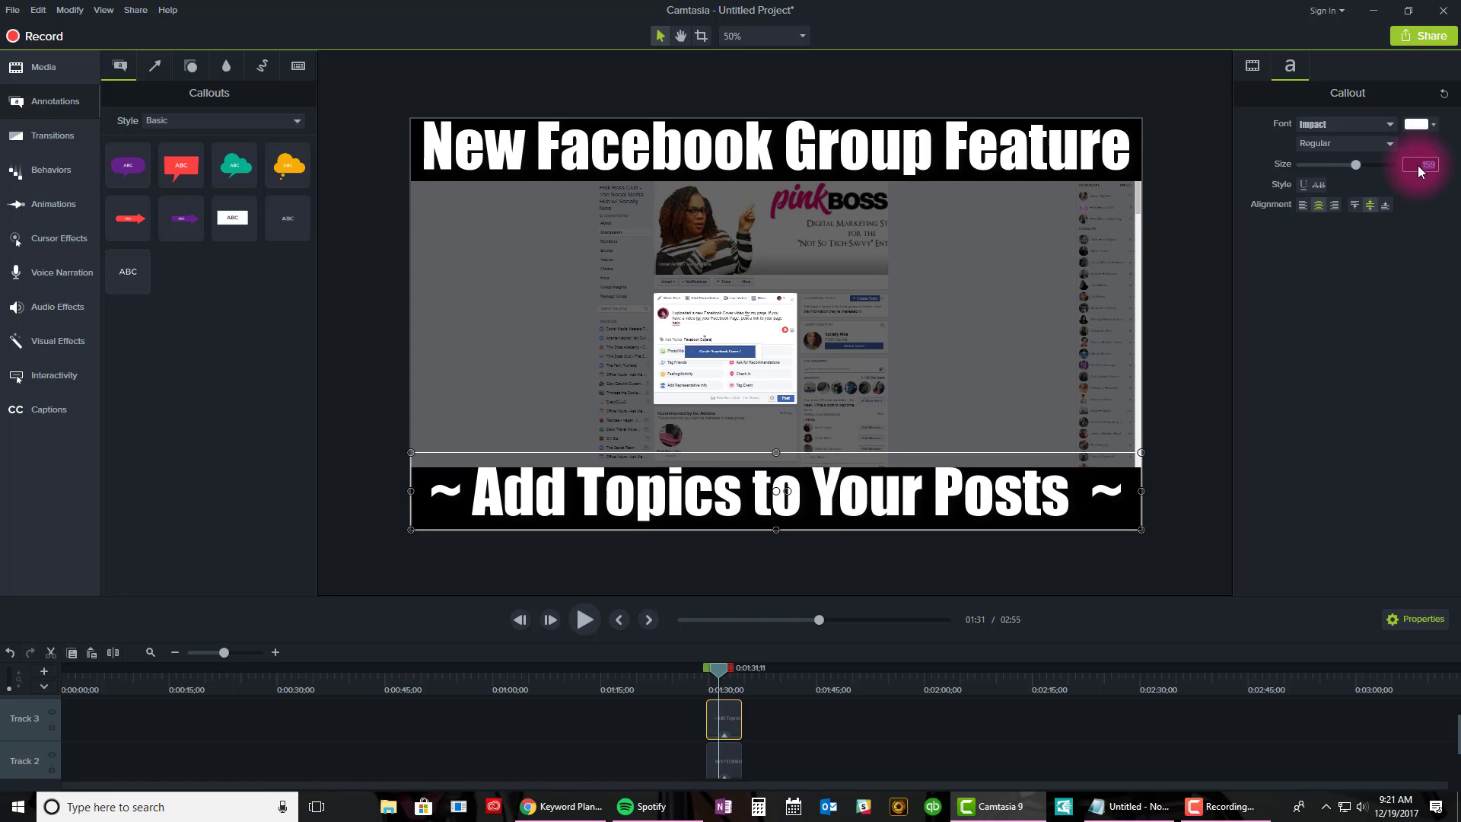
text(150)
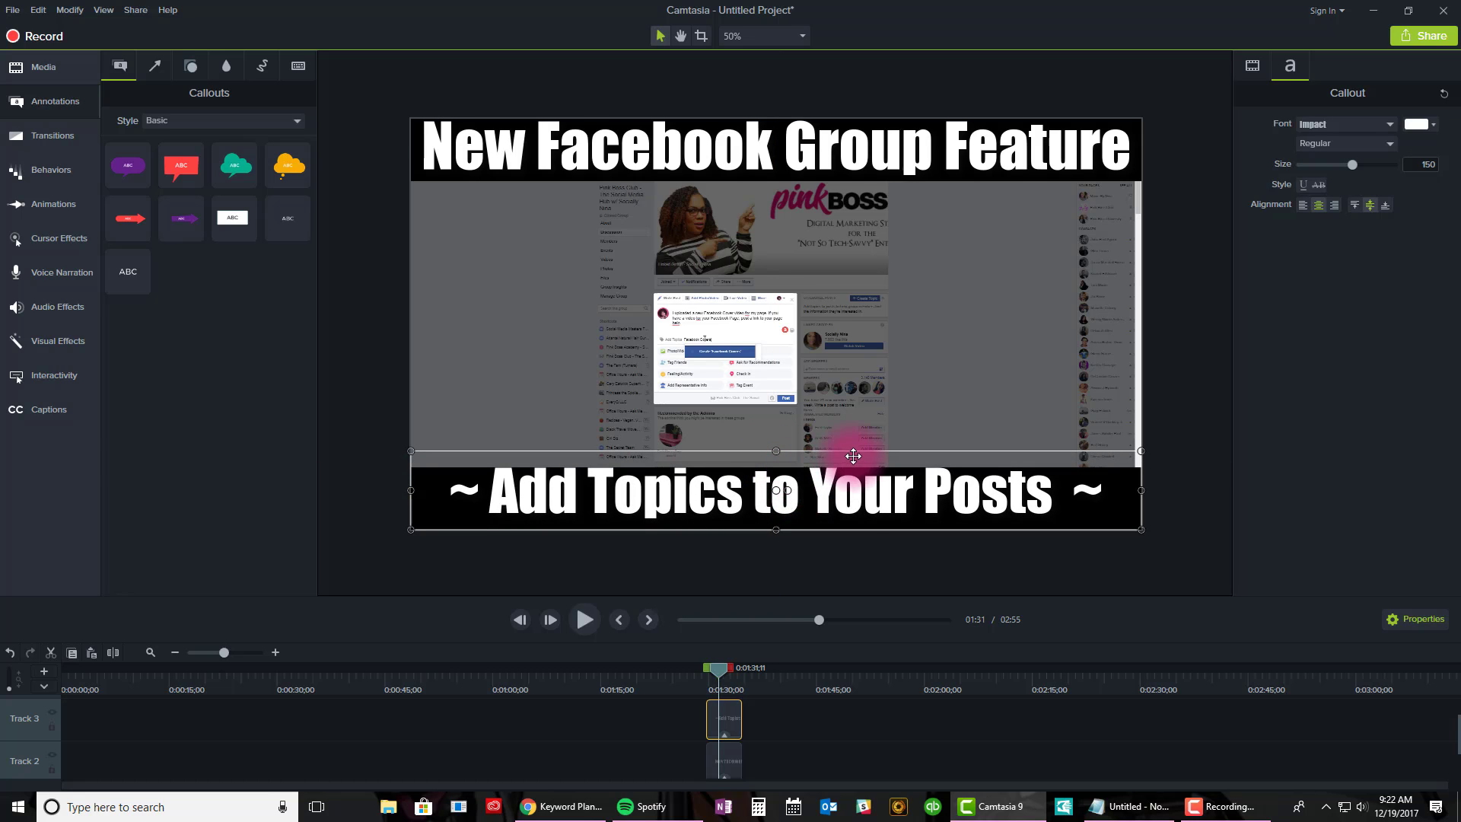
drag(852, 455, 774, 538)
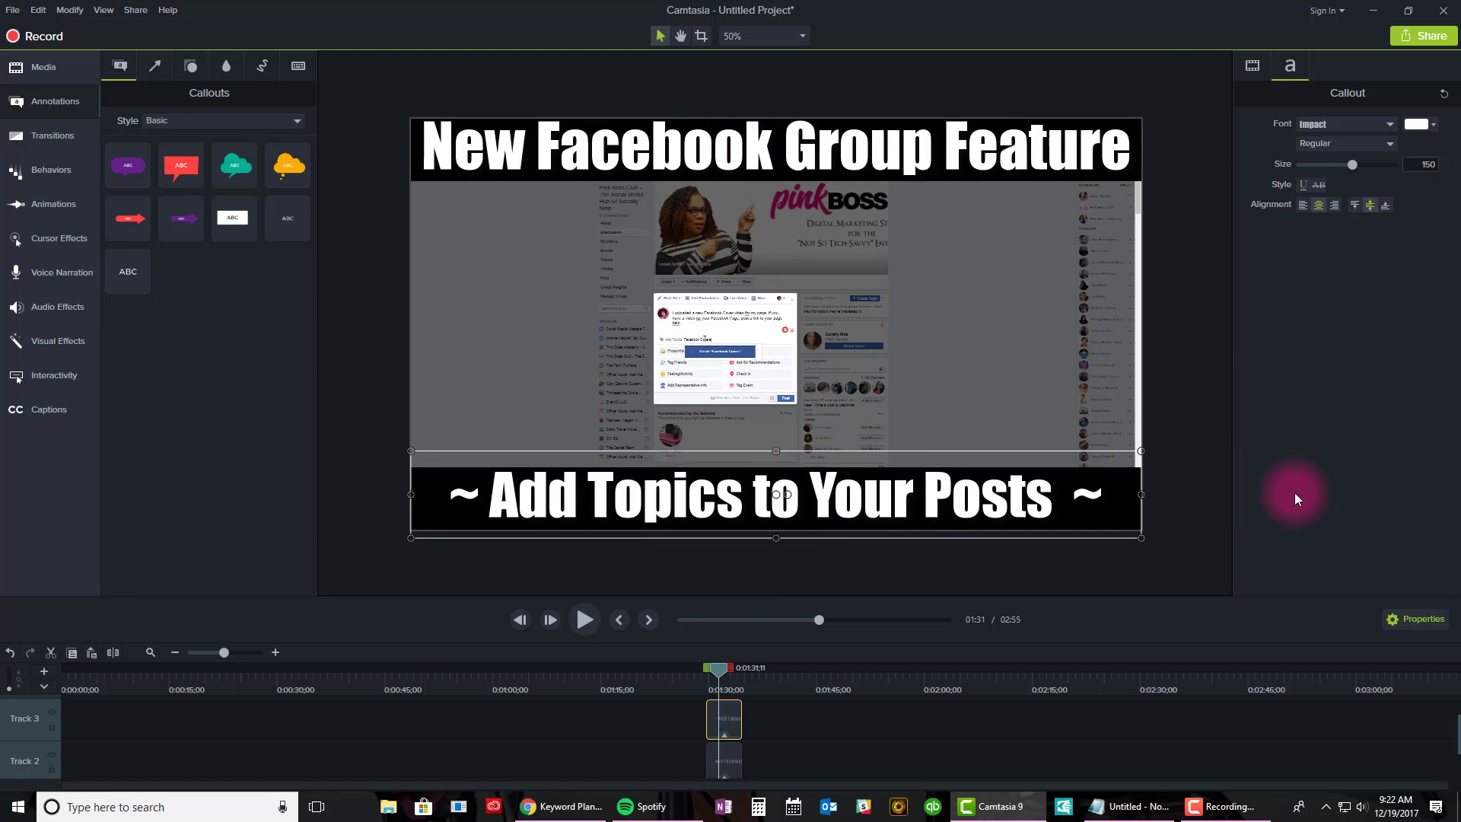
click(723, 671)
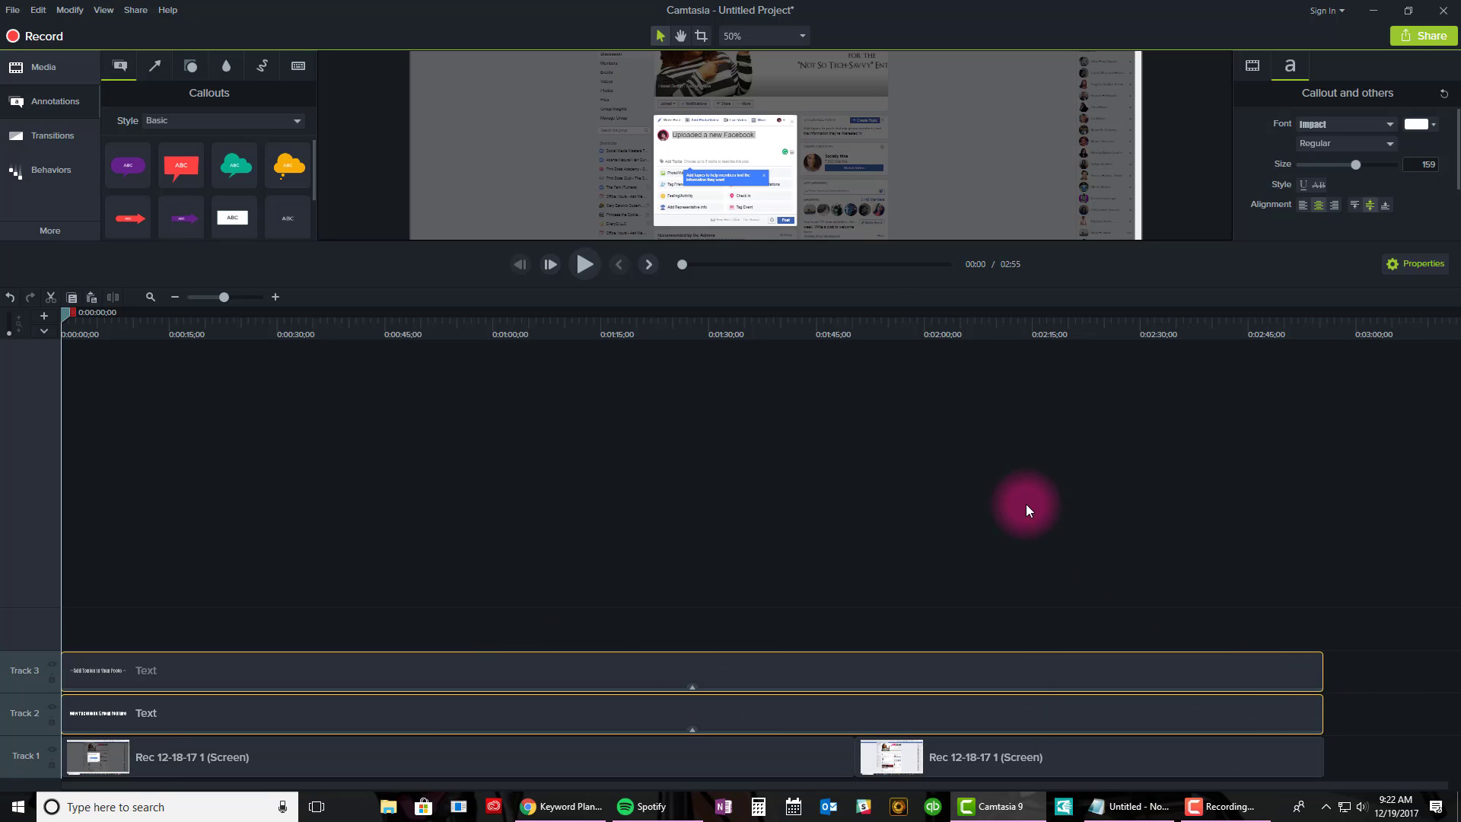
mouse_move(870, 245)
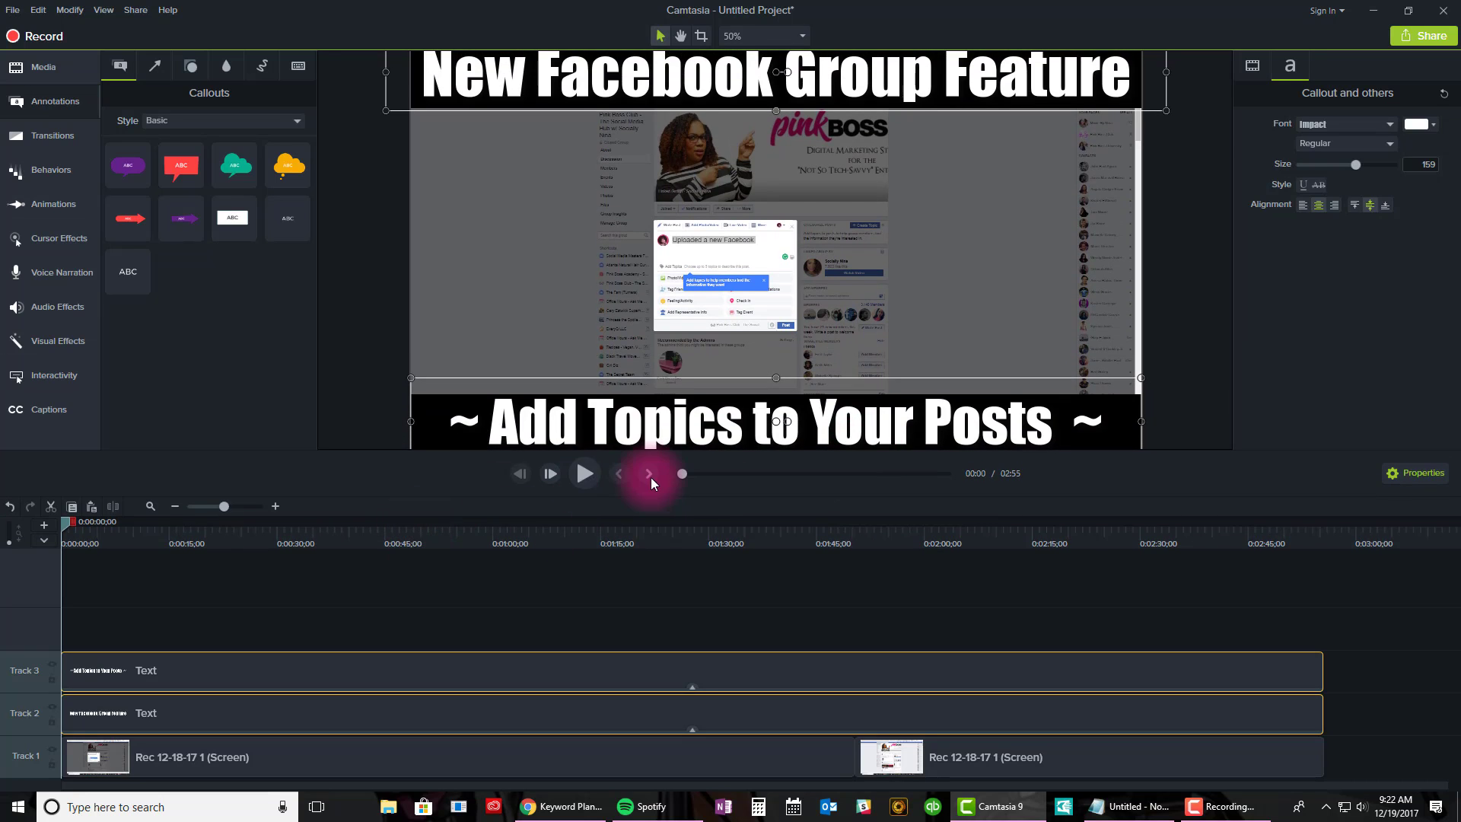
Scrub the timeline near the end to confirm both titles stay on screen.
click(584, 474)
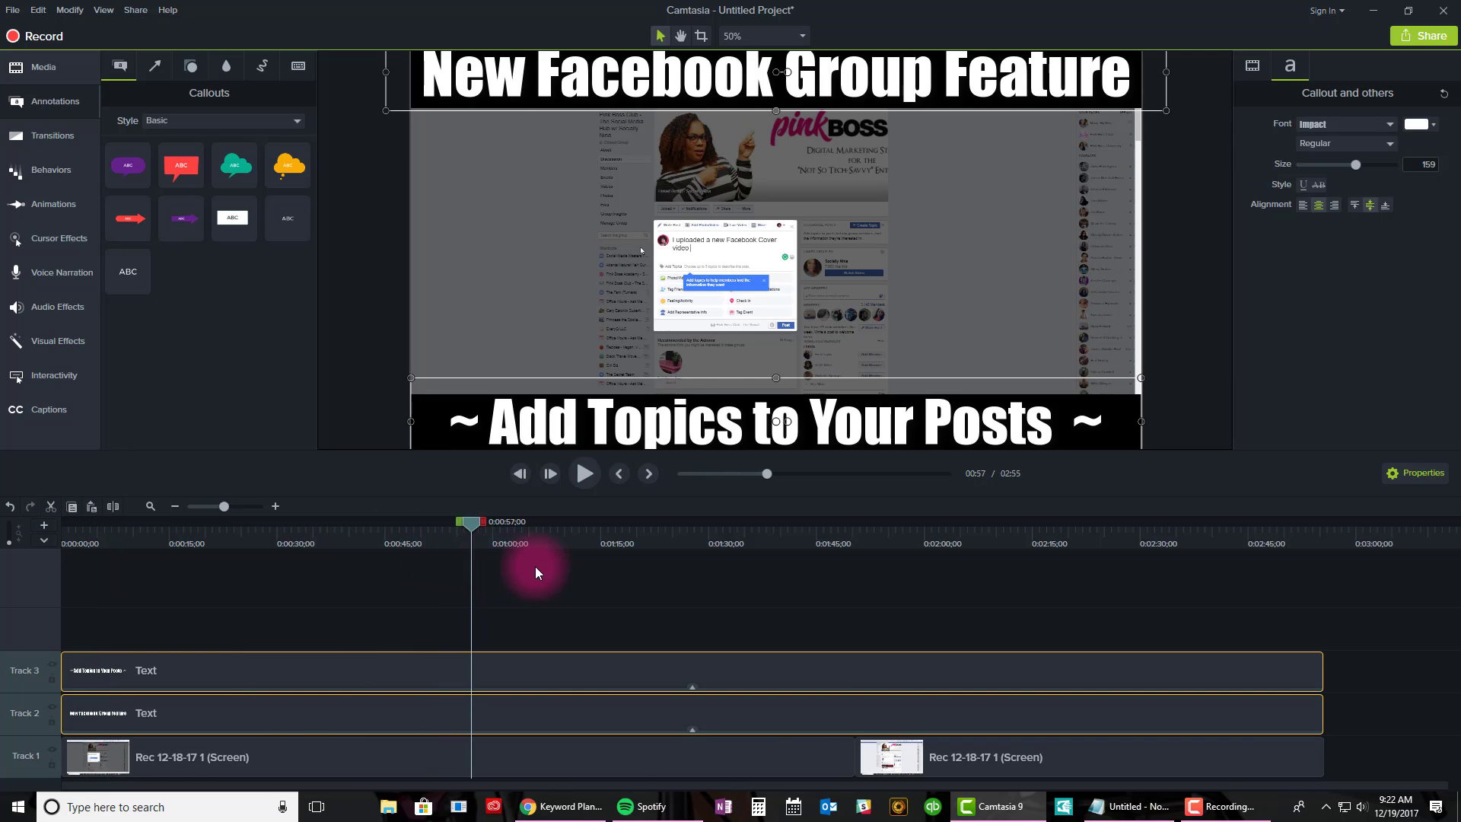
drag(470, 522, 1044, 522)
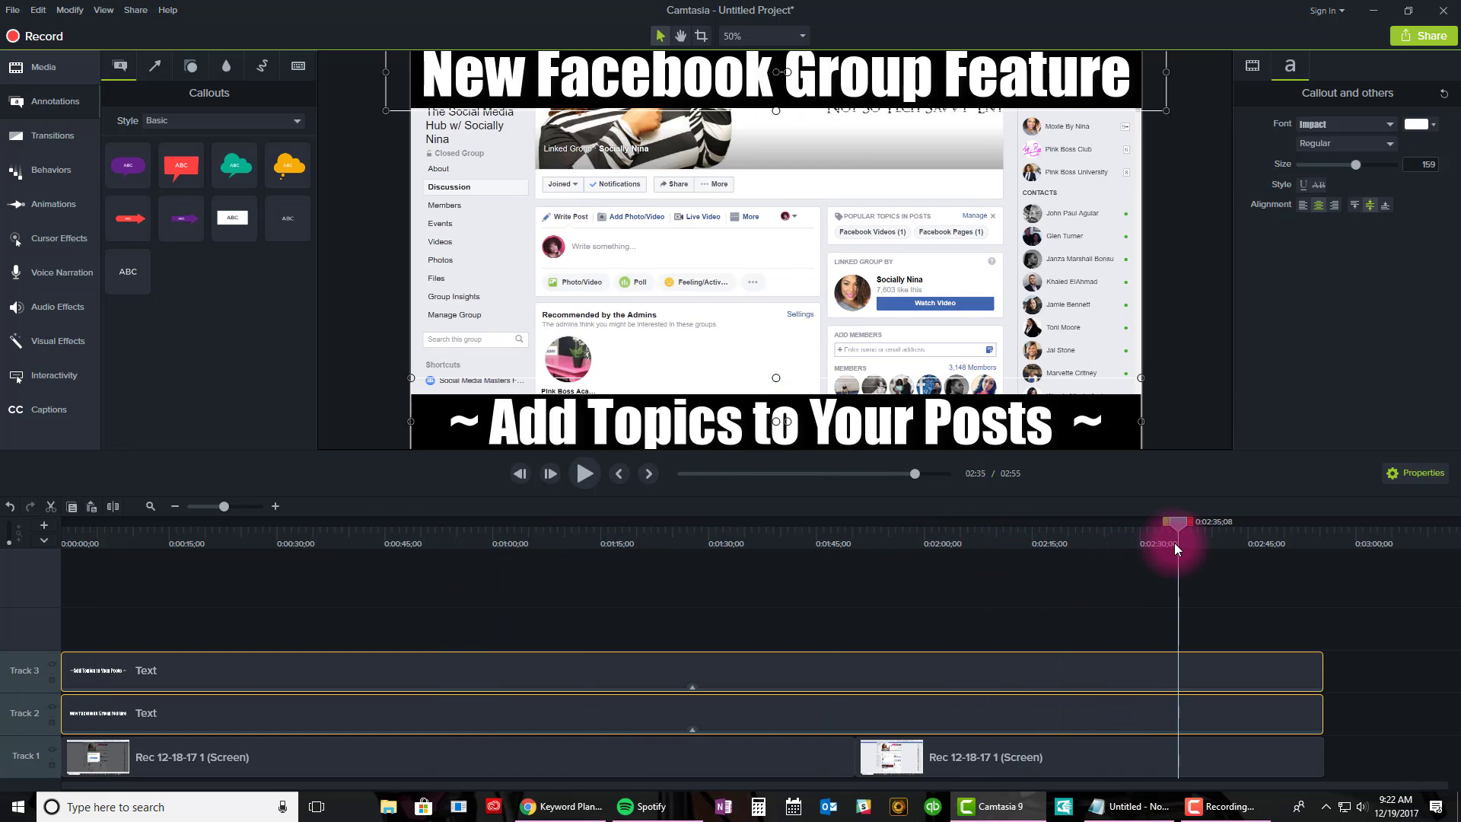
click(847, 522)
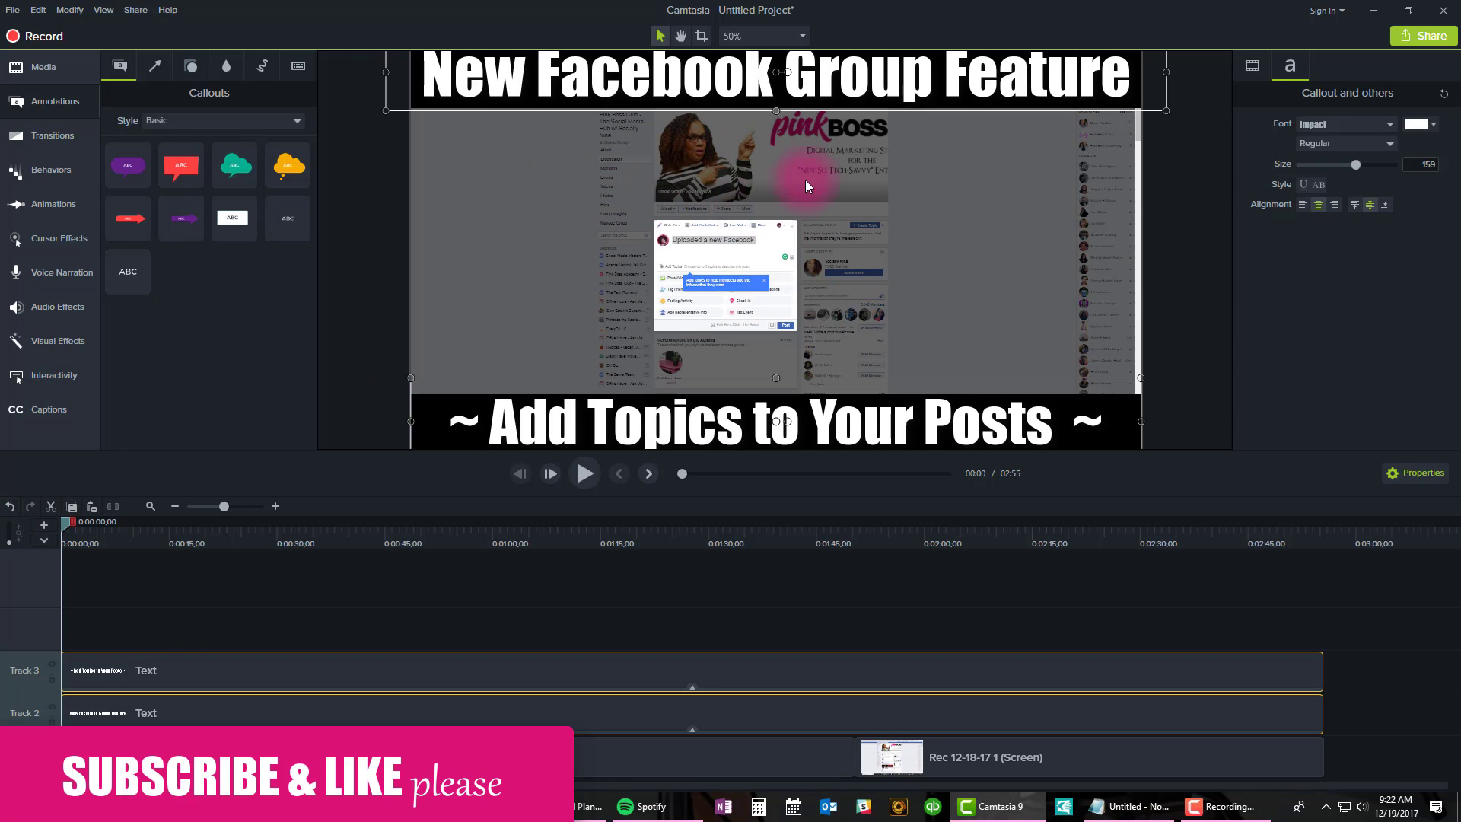
mouse_move(818, 171)
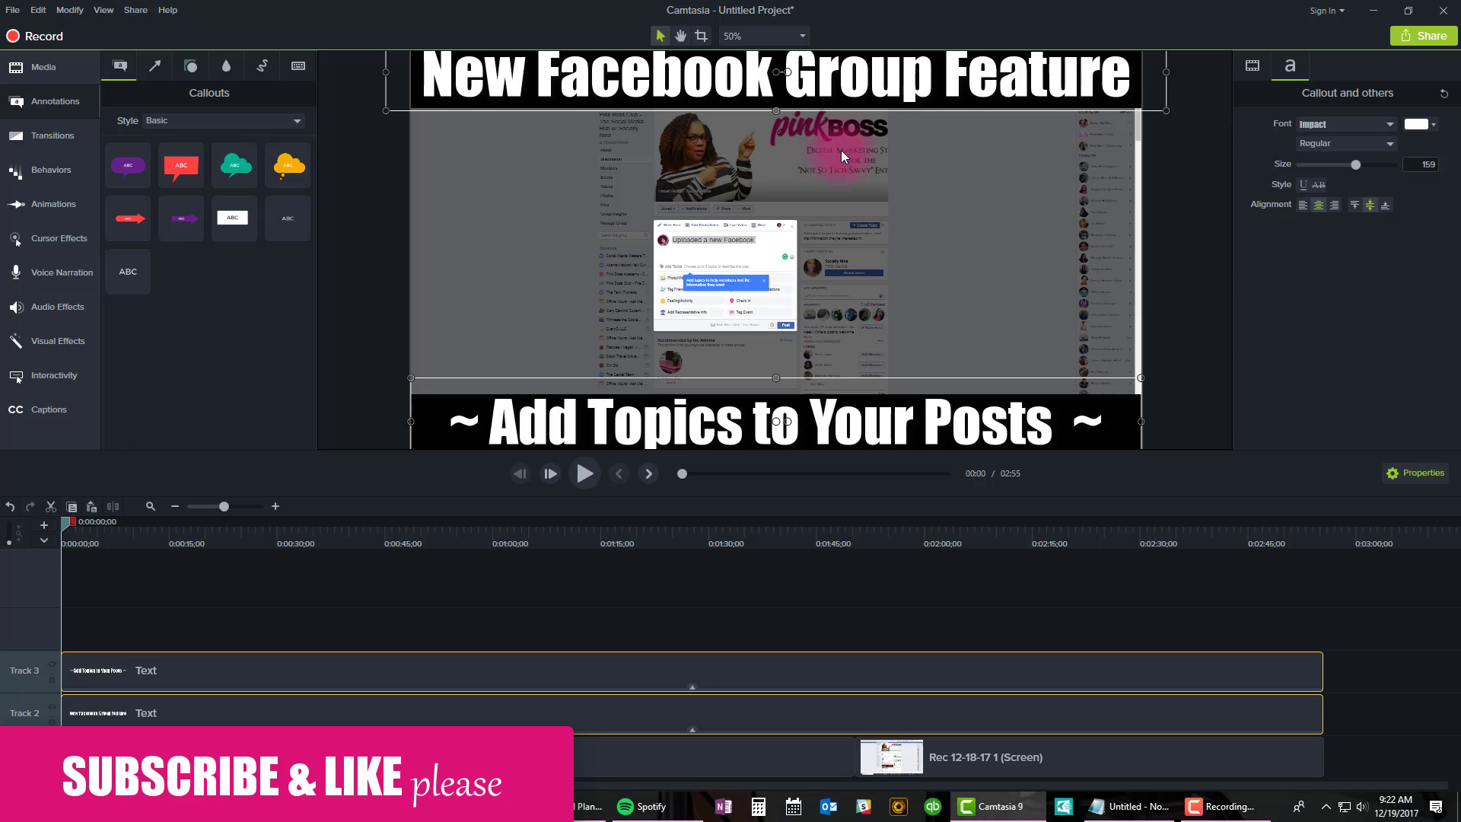
mouse_move(1158, 155)
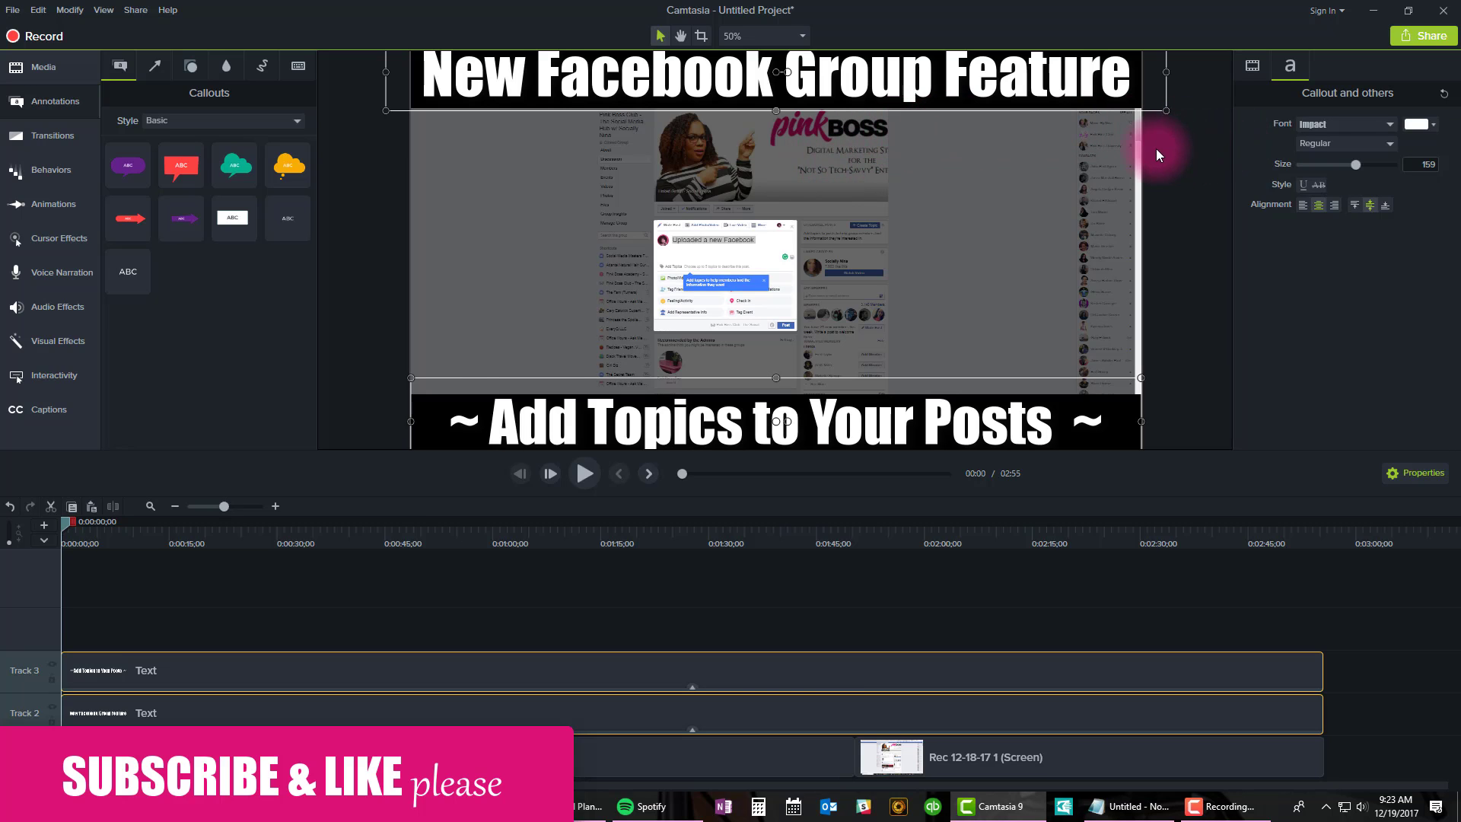